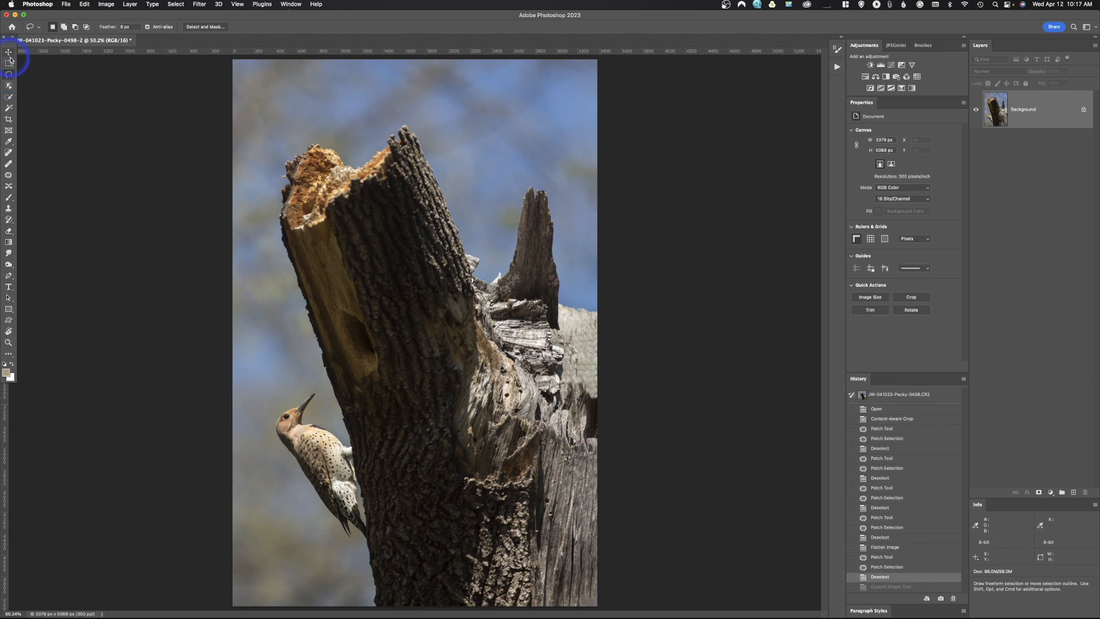
mouse_move(19, 249)
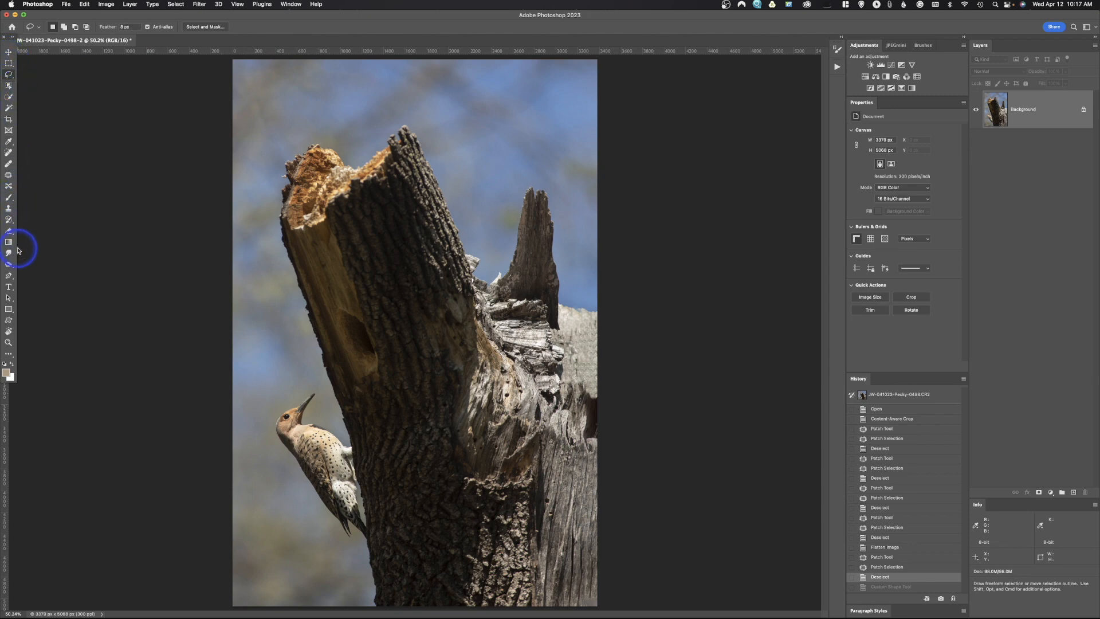
mouse_move(44, 68)
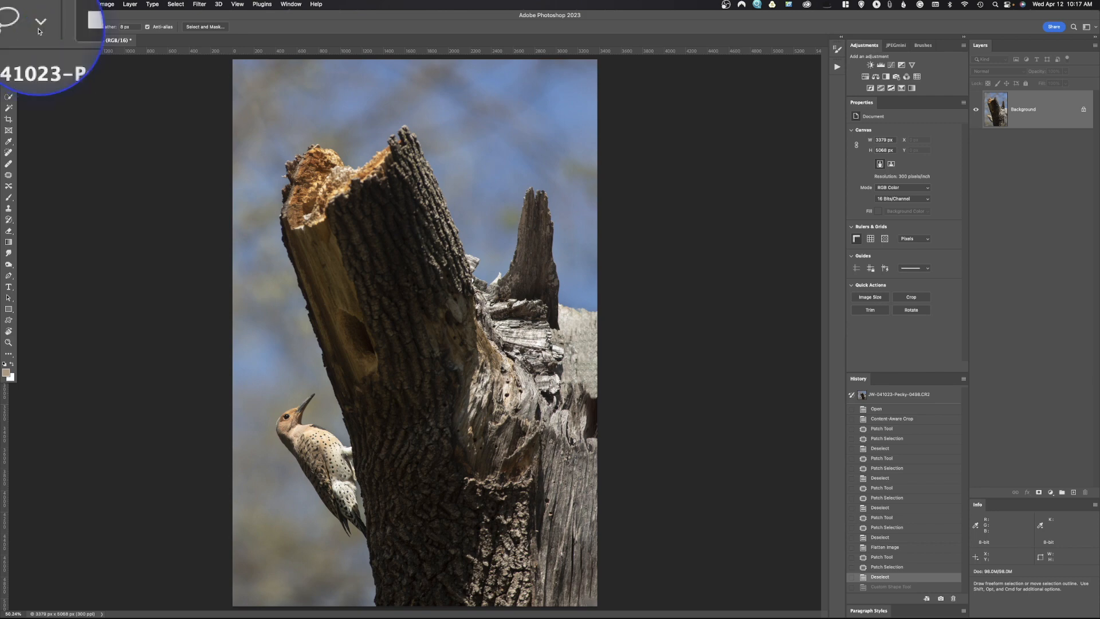
Show the Tool Presets panel from the Window menu and tick Current Tool Only.
click(39, 23)
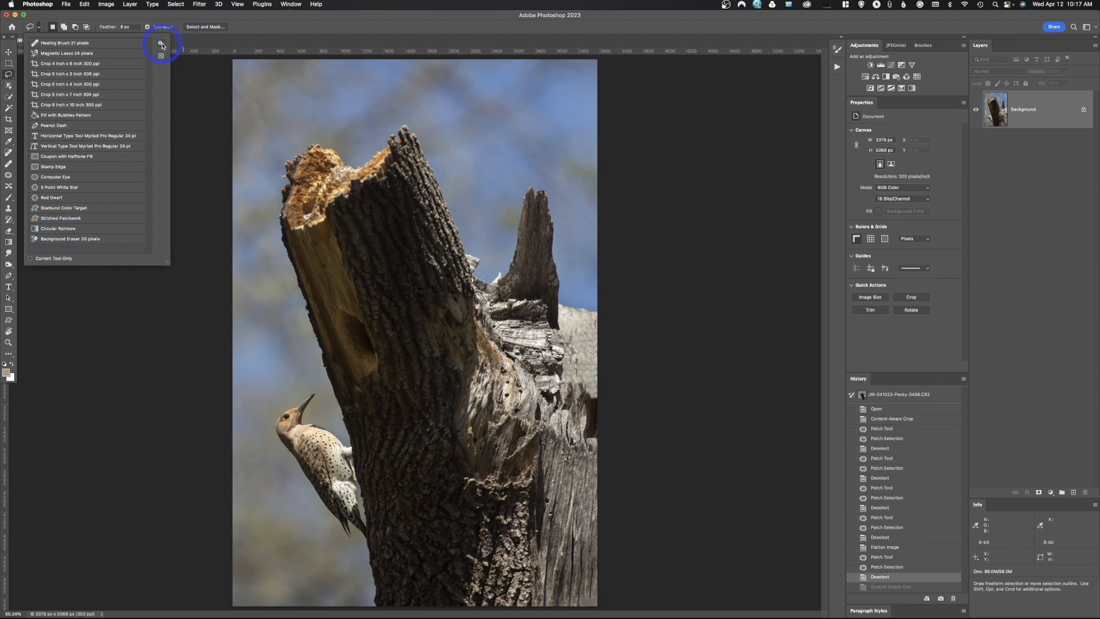
click(161, 45)
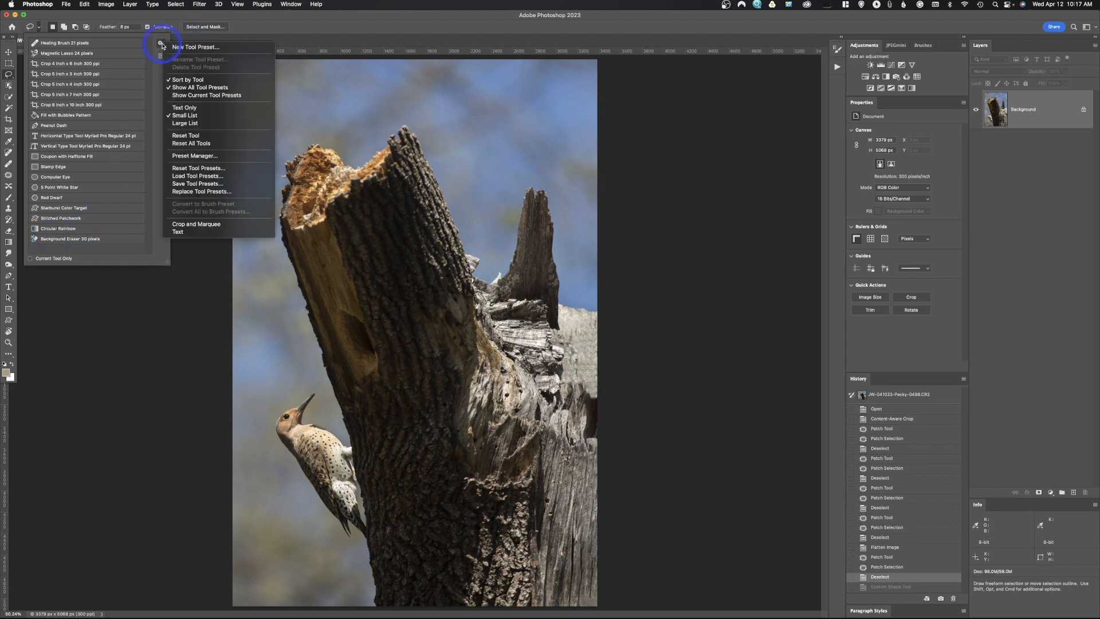
mouse_move(197, 47)
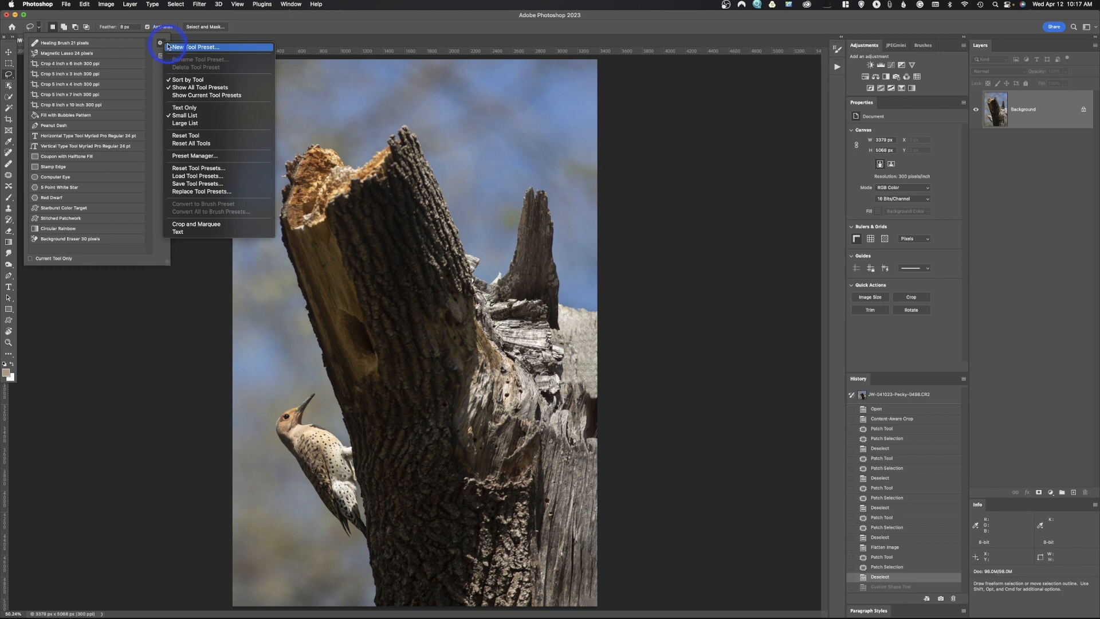
mouse_move(194, 143)
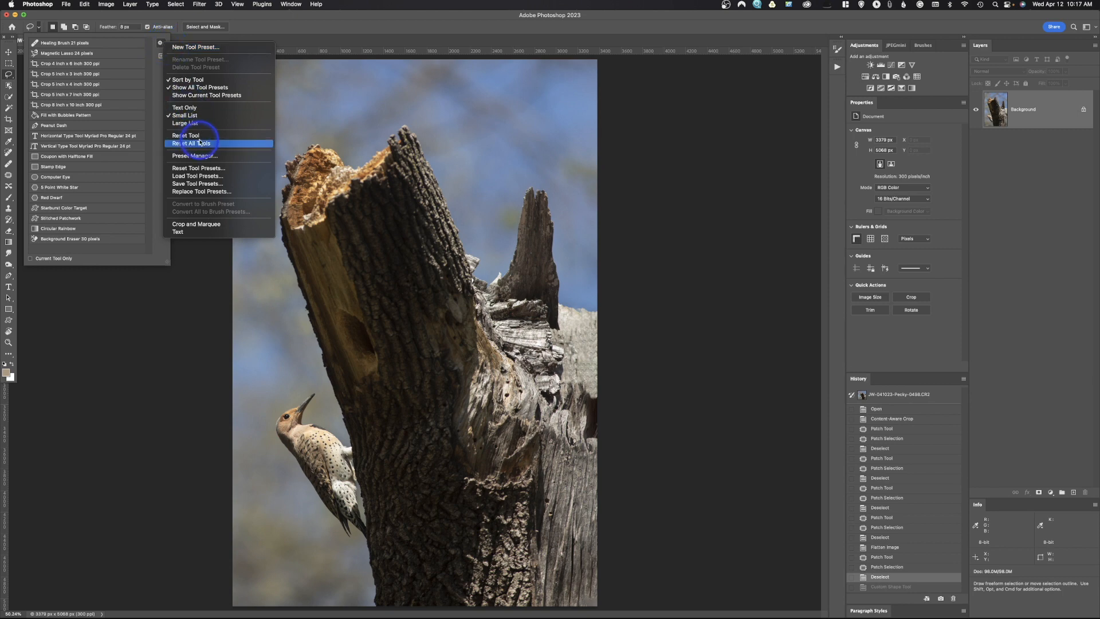
mouse_move(197, 184)
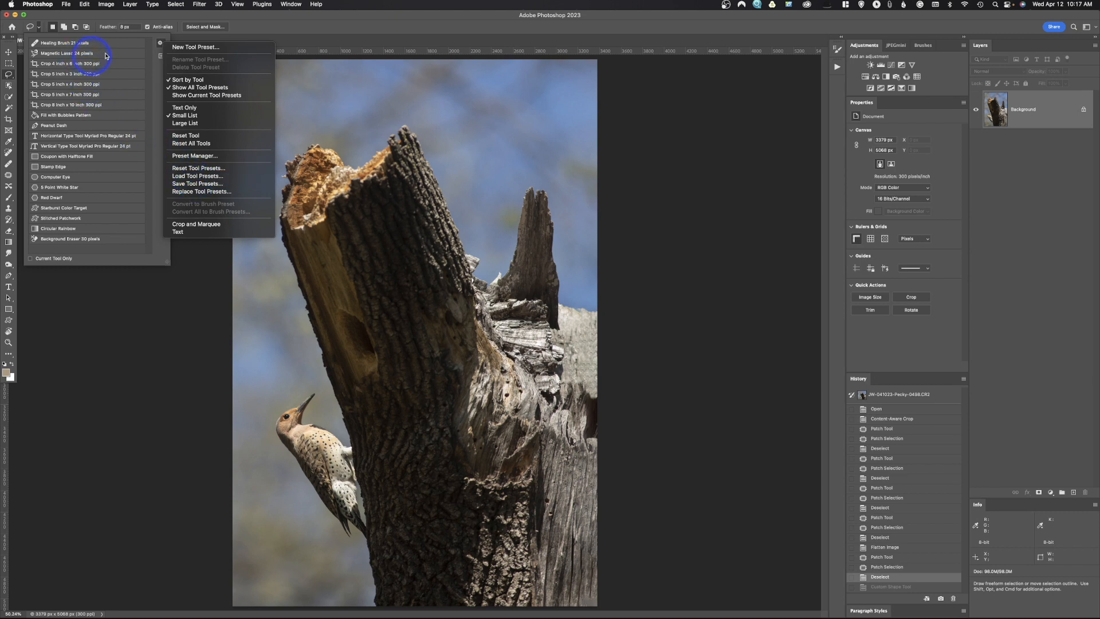
click(159, 43)
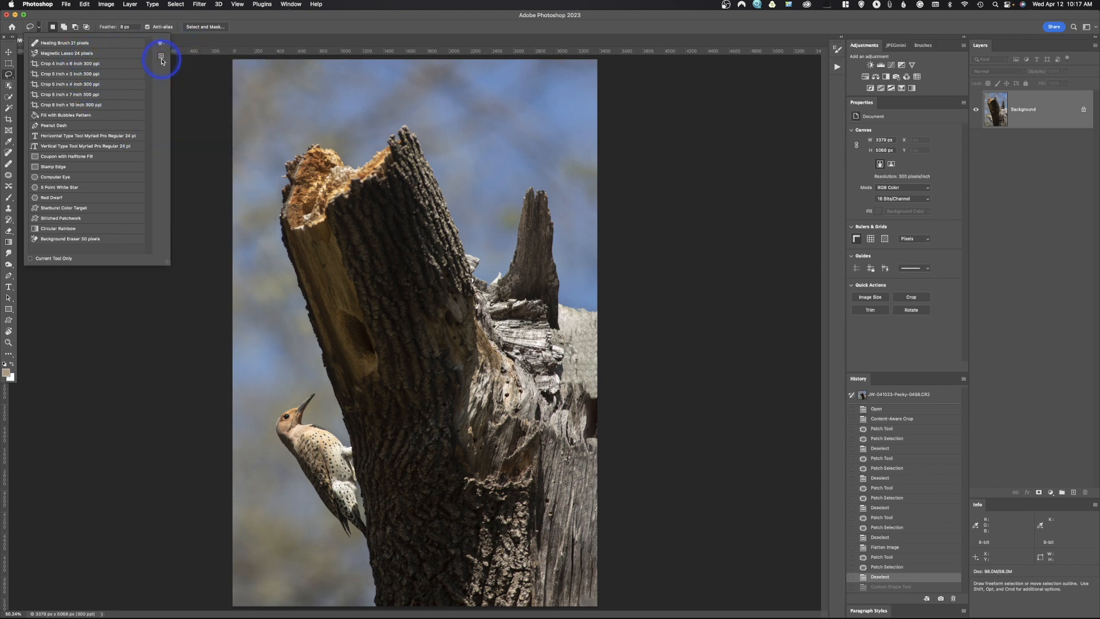
mouse_move(160, 57)
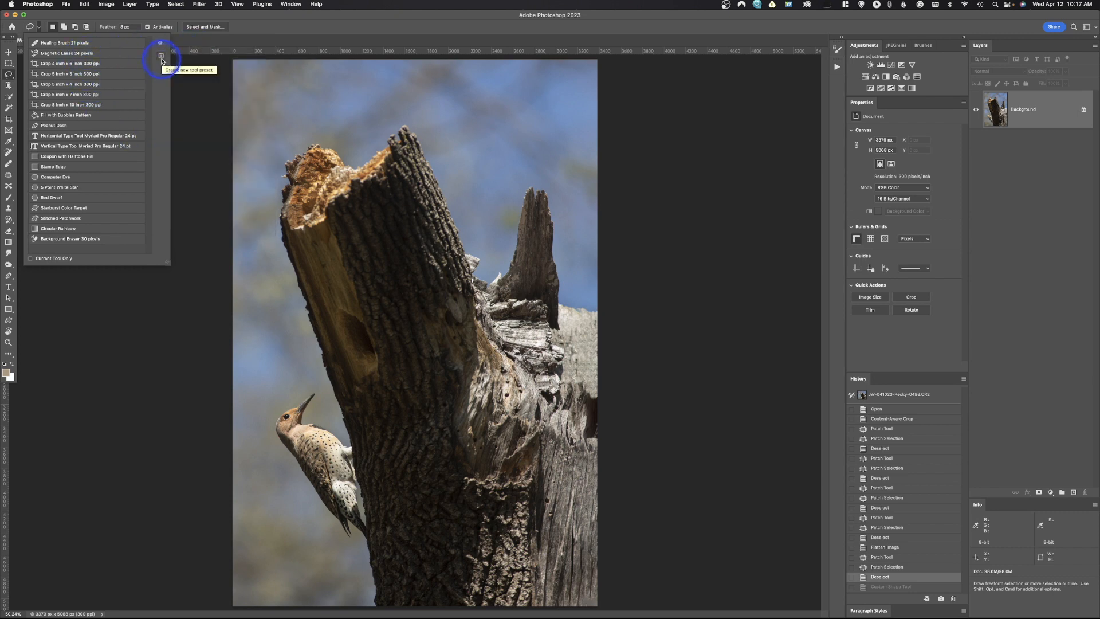
mouse_move(68, 238)
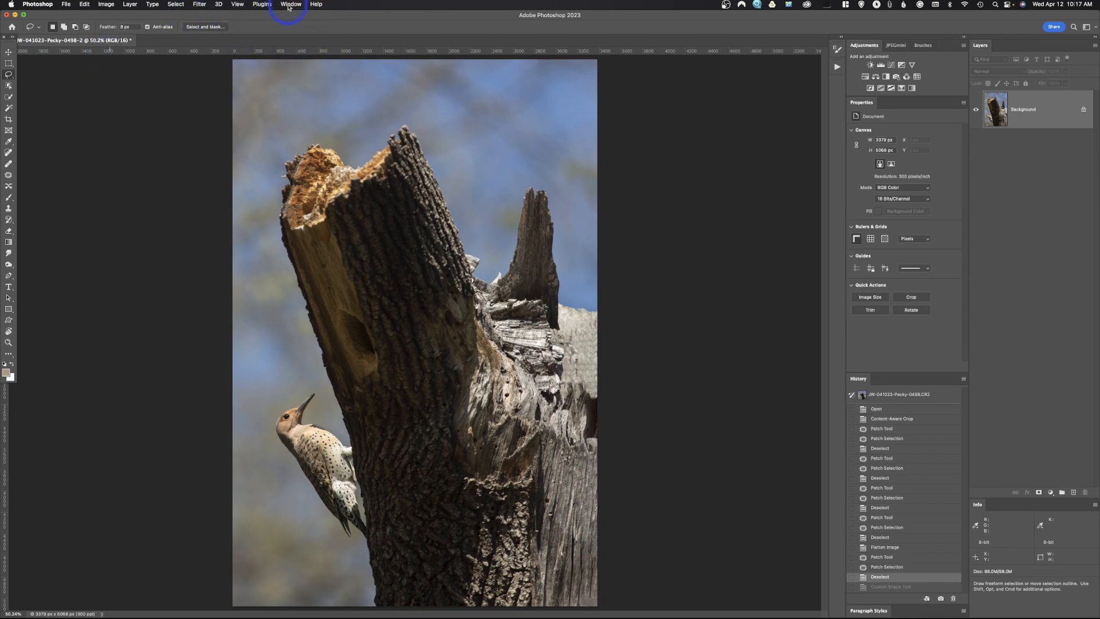
click(290, 4)
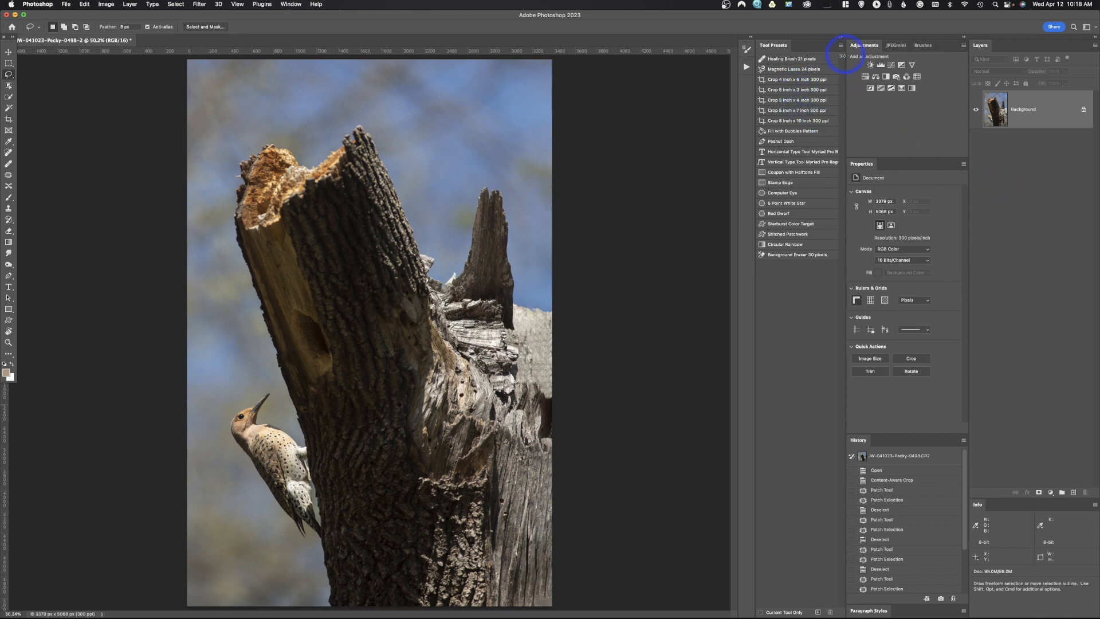
mouse_move(741, 106)
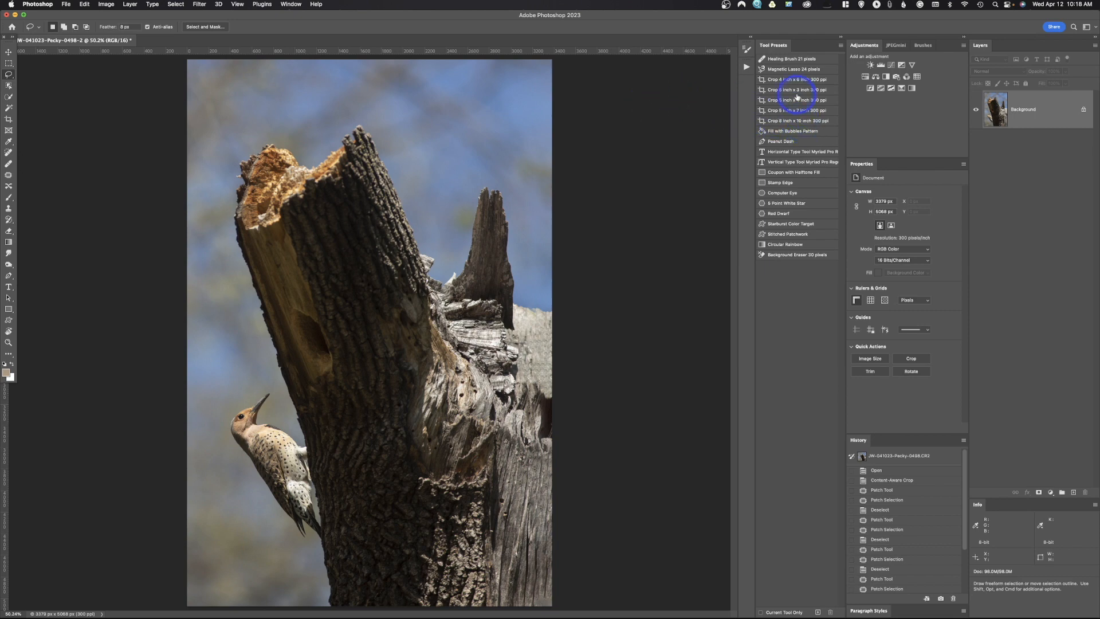
mouse_move(724, 113)
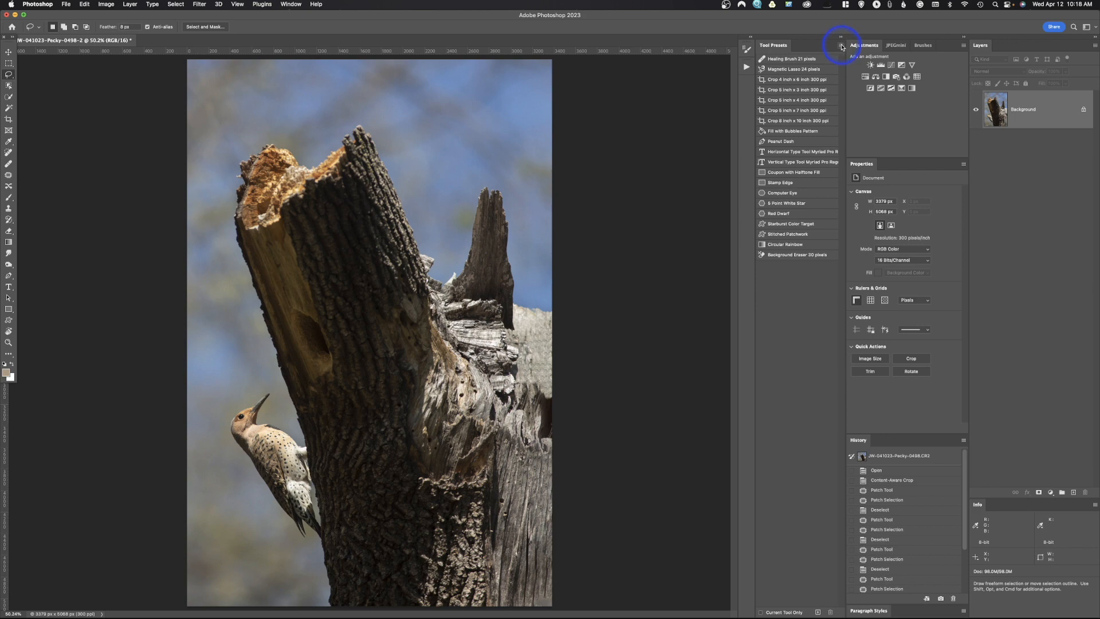
click(839, 46)
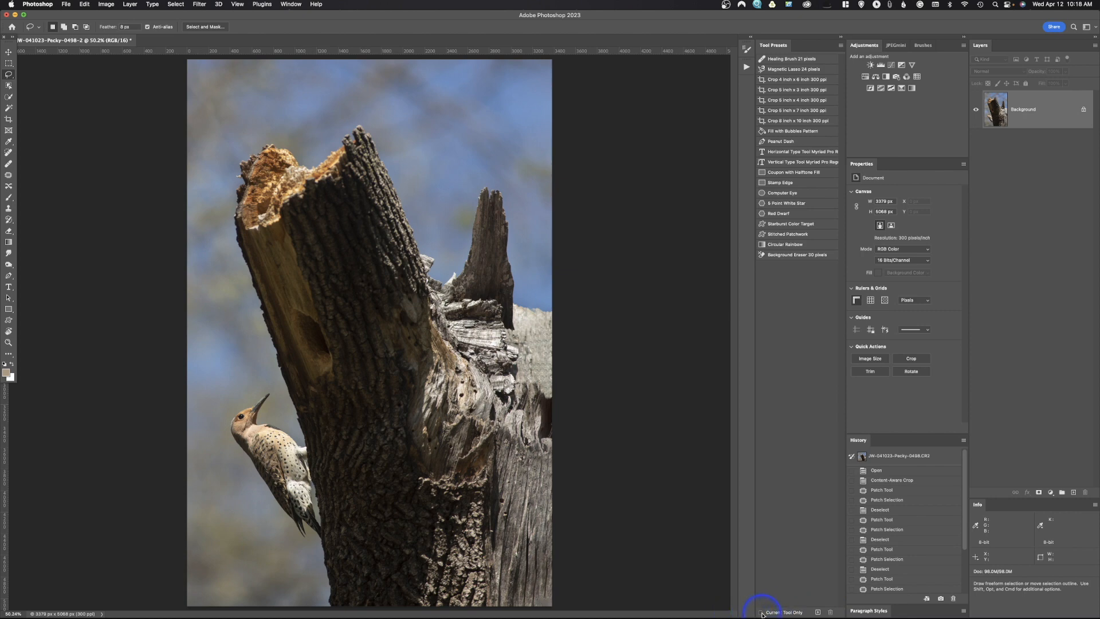
mouse_move(7, 78)
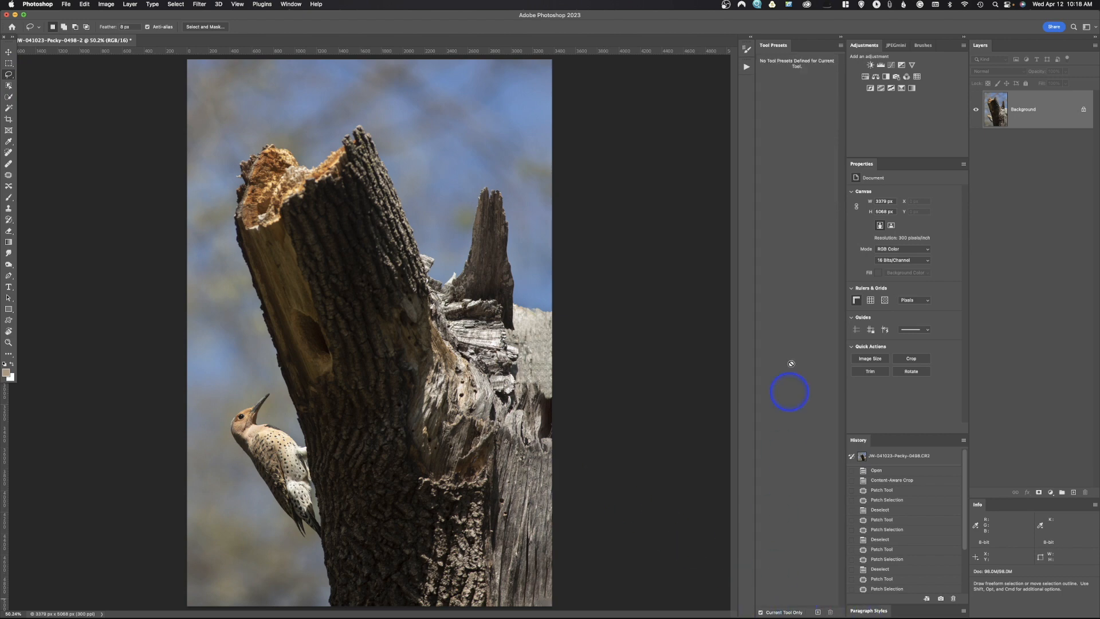
mouse_move(108, 170)
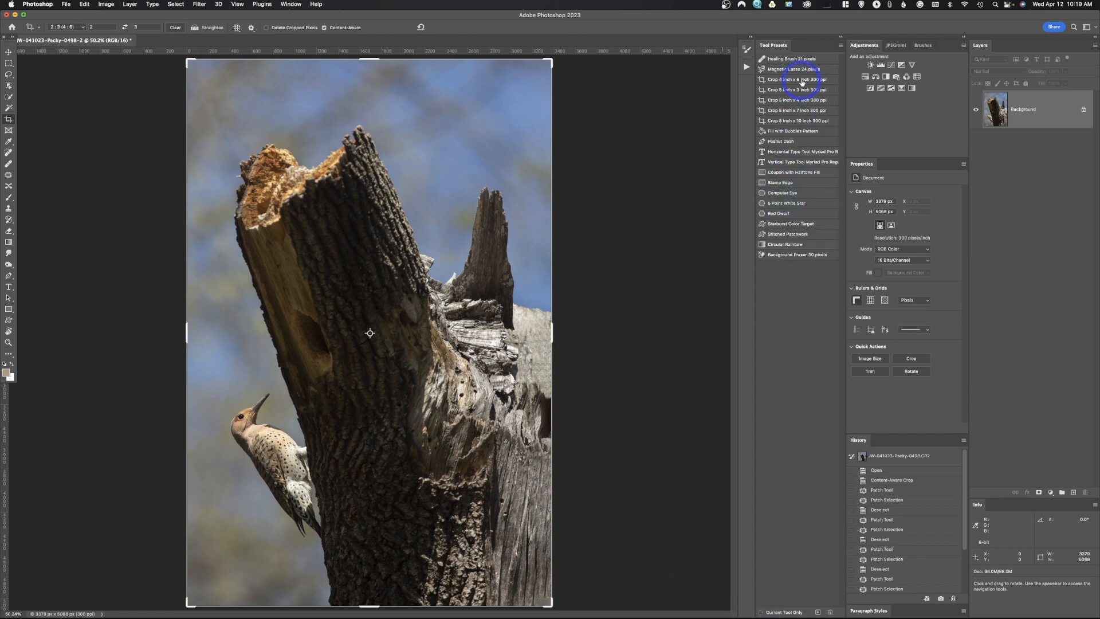
Untick Current Tool Only and select Magnetic Lasso then Fill with Bubbles Pattern presets.
click(795, 69)
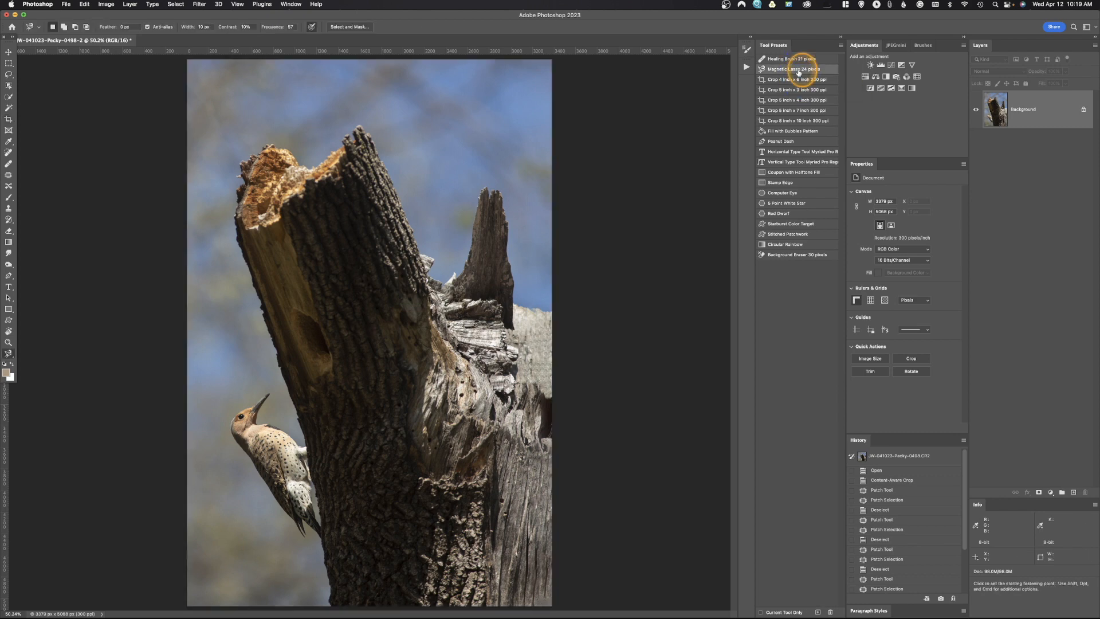
click(800, 69)
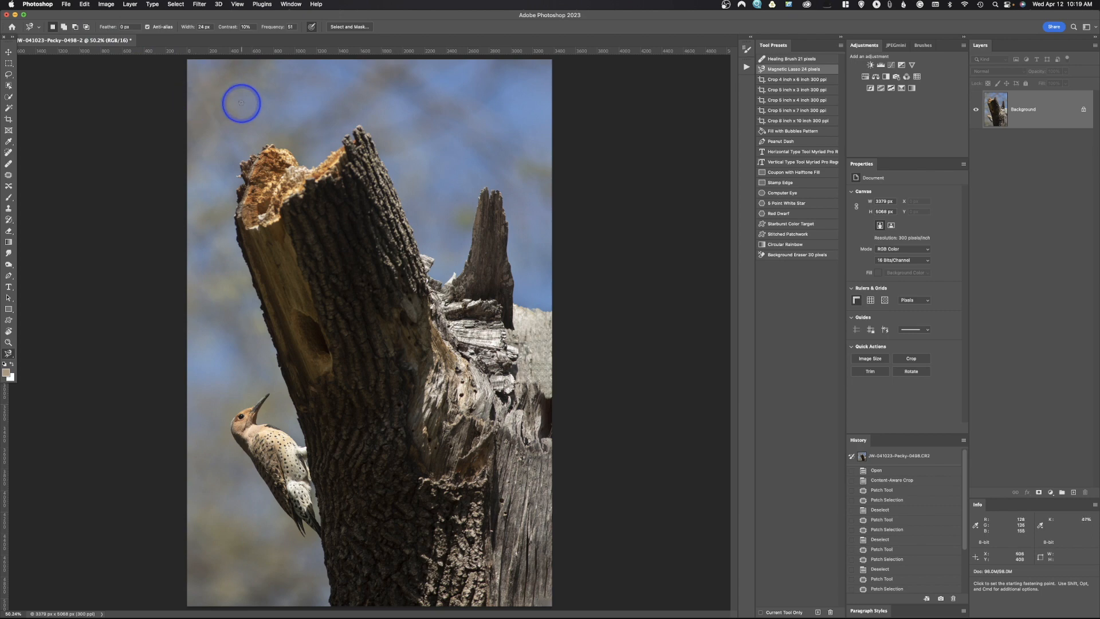
click(797, 80)
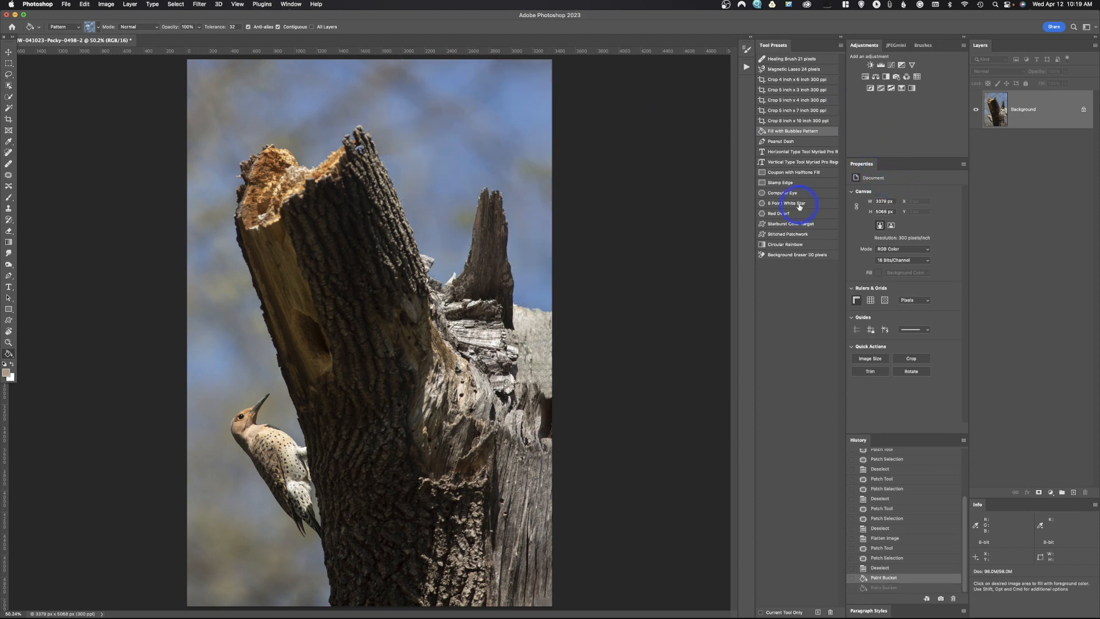
Select the 8 Point White Star preset in the Tool Presets list.
click(785, 202)
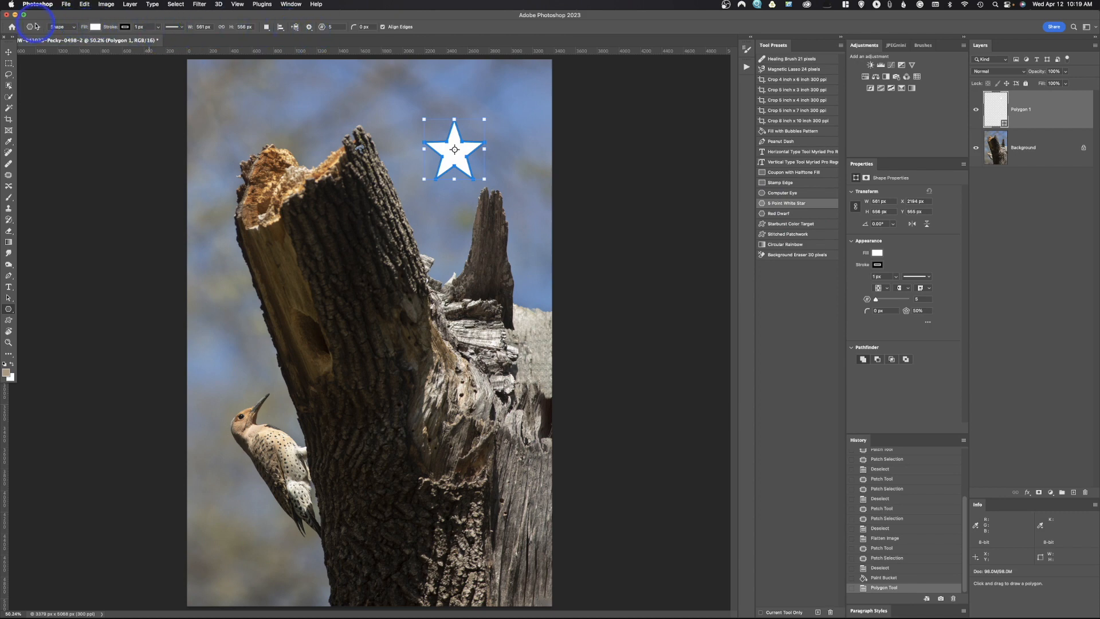
mouse_move(348, 135)
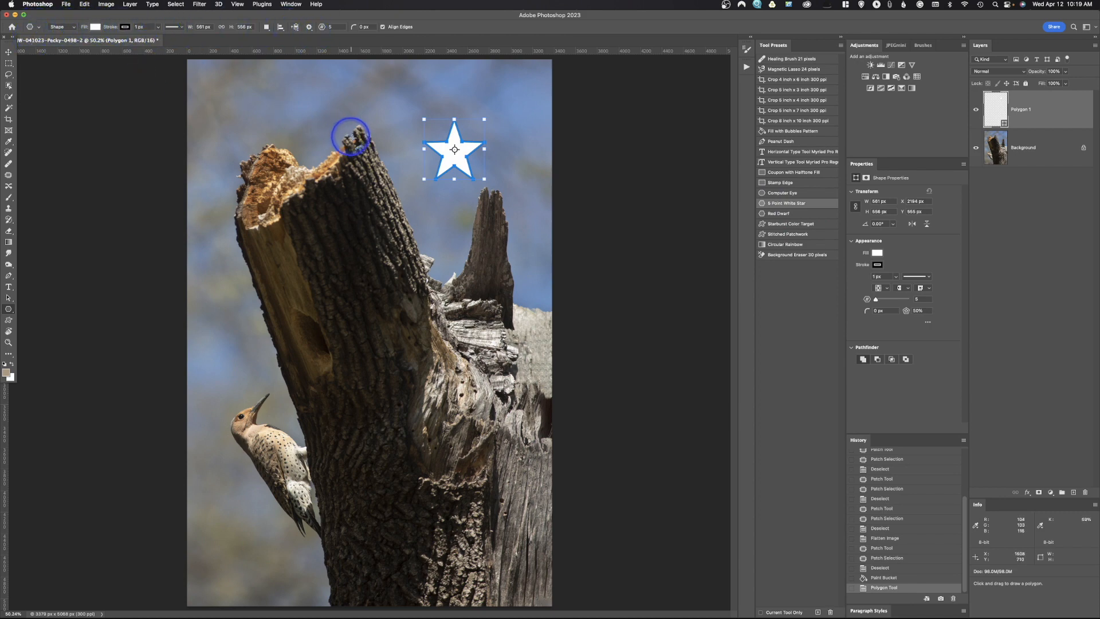
mouse_move(431, 194)
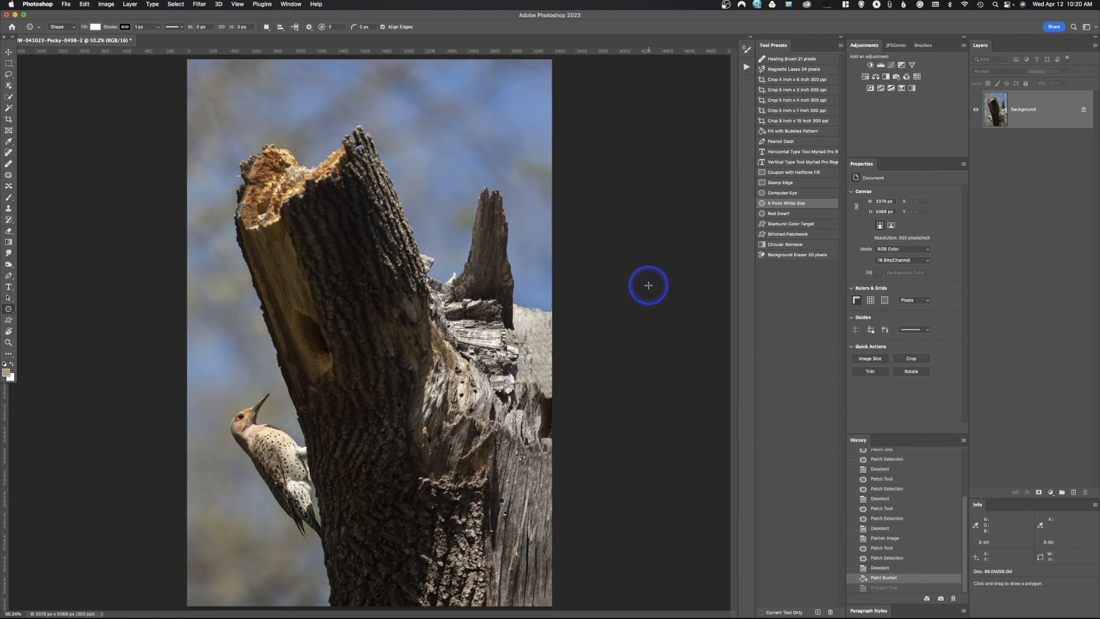
mouse_move(26, 319)
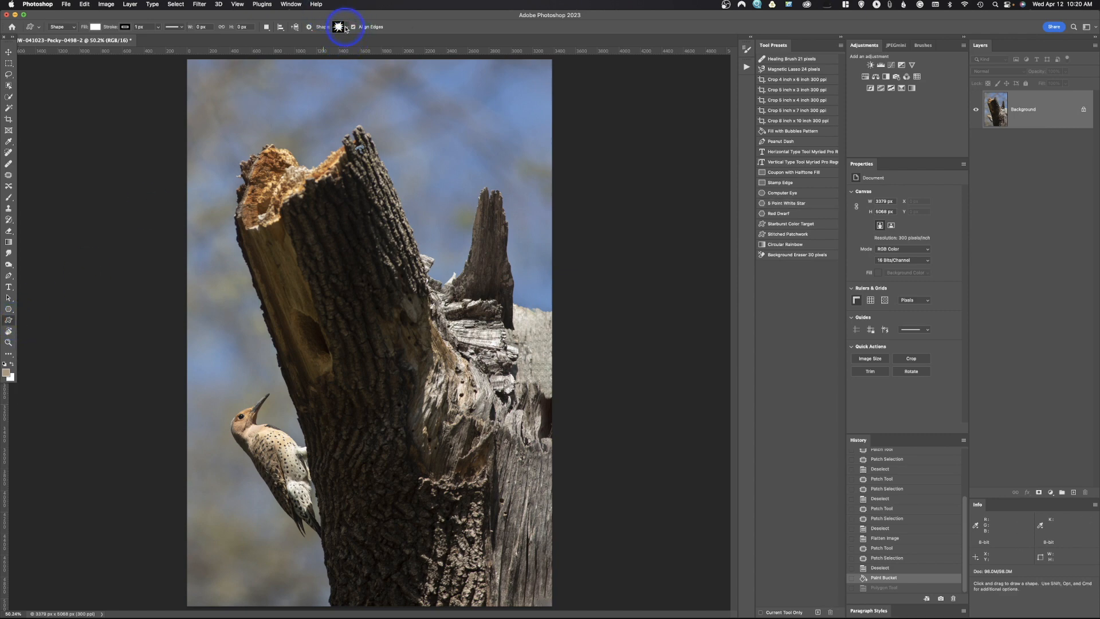
Choose a flower from the Flowers set as the custom shape and bring up its fill options.
click(350, 28)
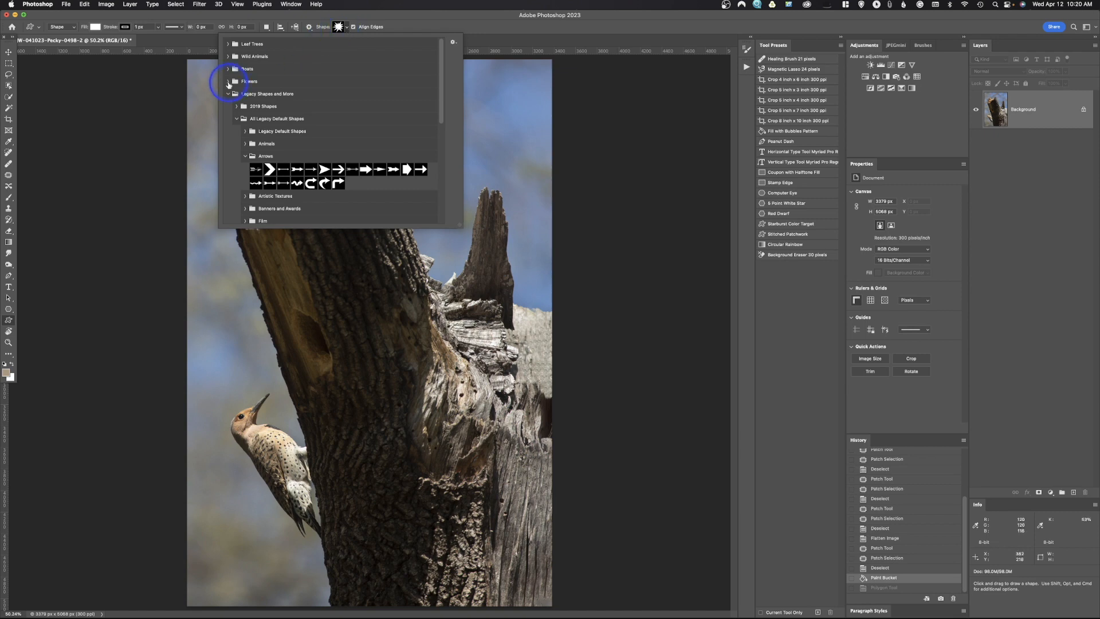
click(236, 81)
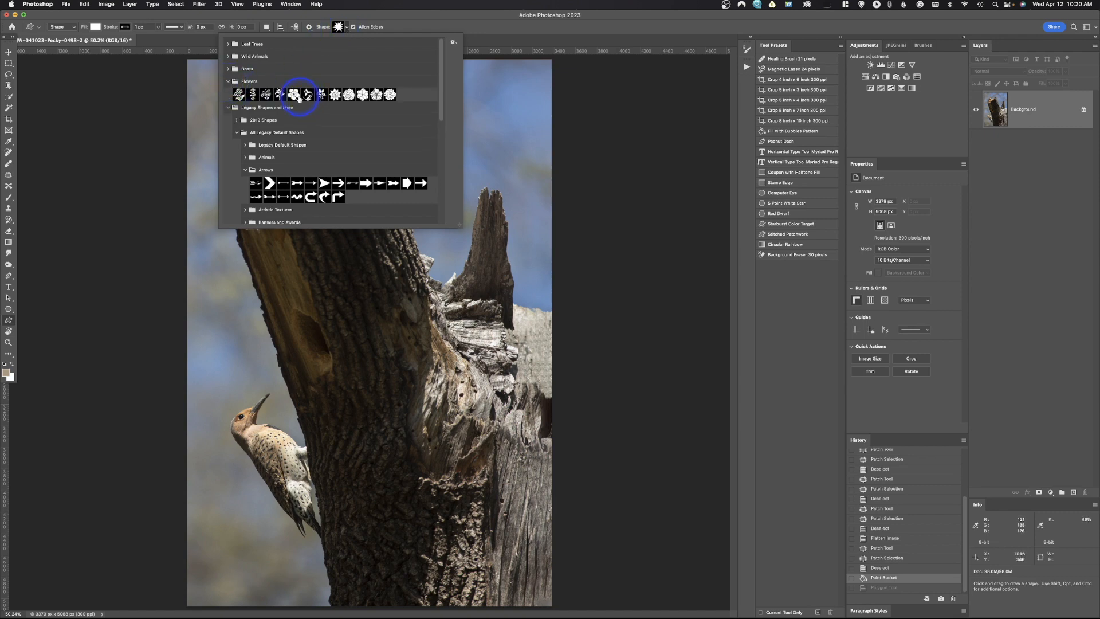
click(295, 94)
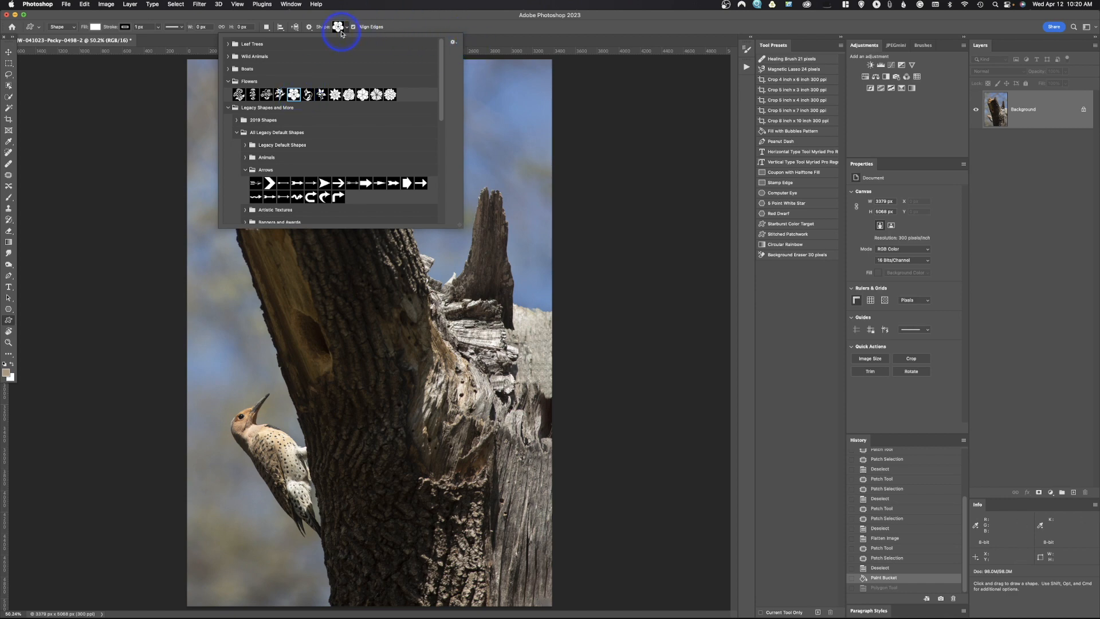
click(345, 27)
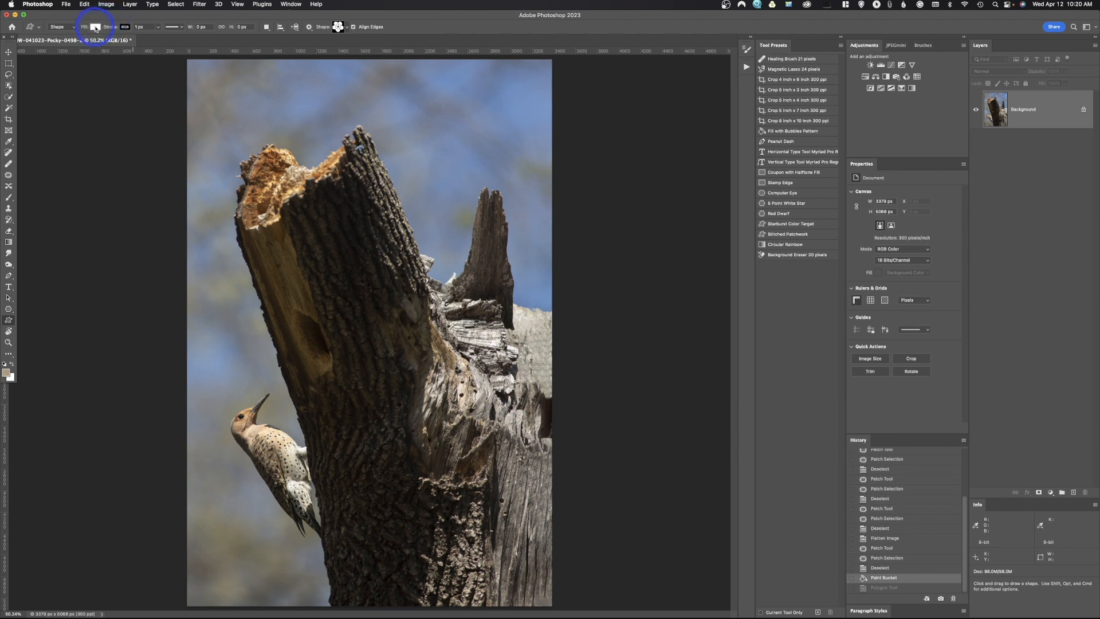
mouse_move(95, 28)
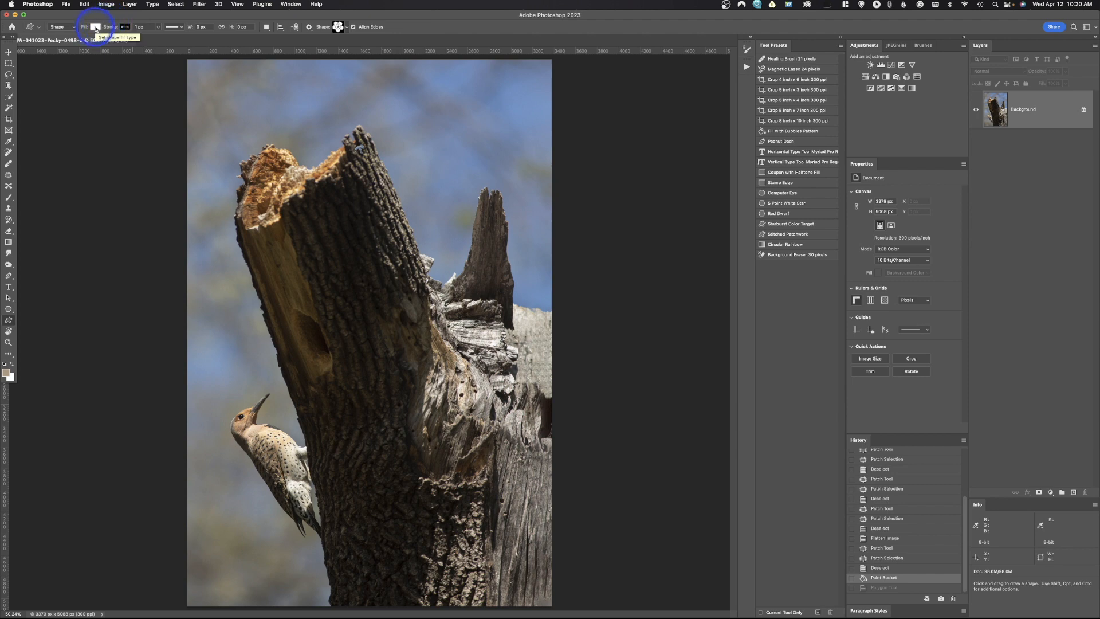
click(92, 28)
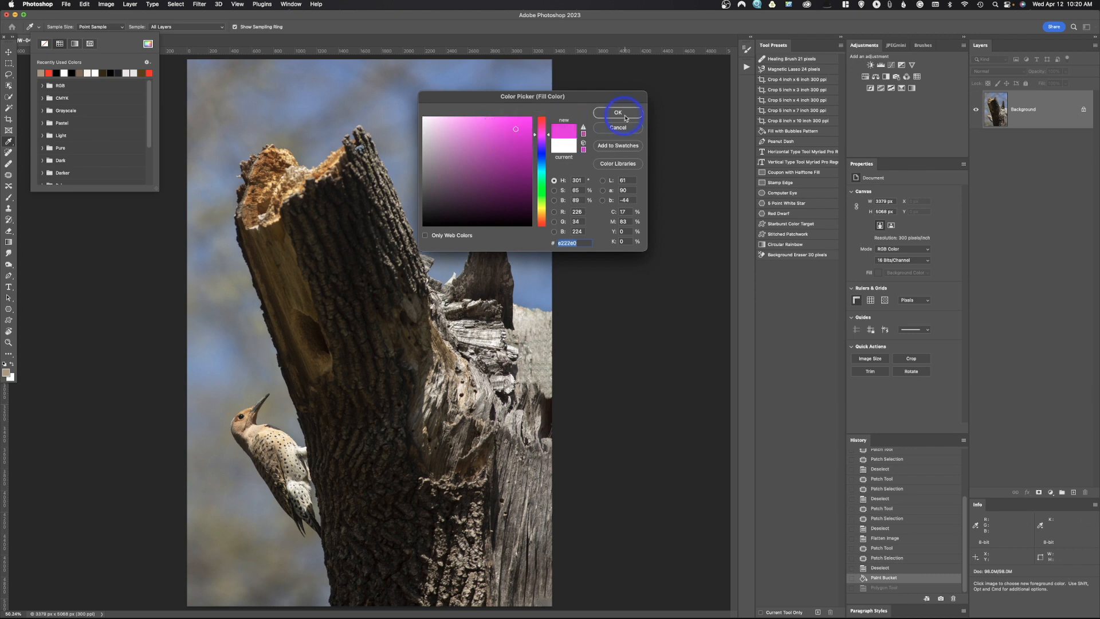
Confirm pink as the flower shape's fill colour.
click(618, 112)
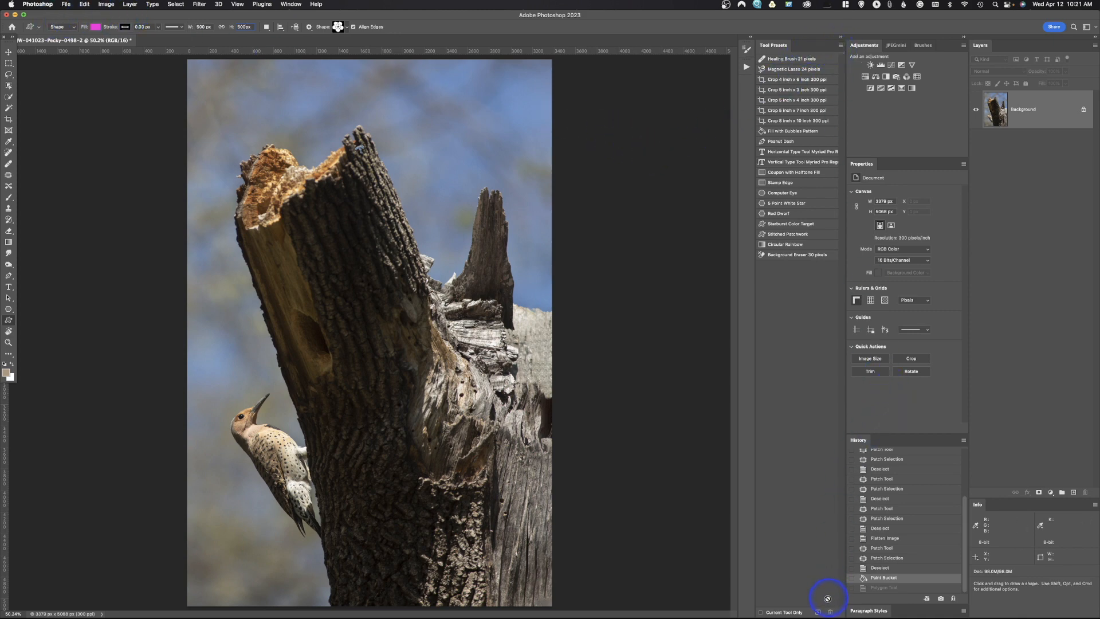
Save the flower settings as a tool preset, adding 'Pink 500p' to the name with colour included.
click(819, 611)
text(Custom Shape Flower)
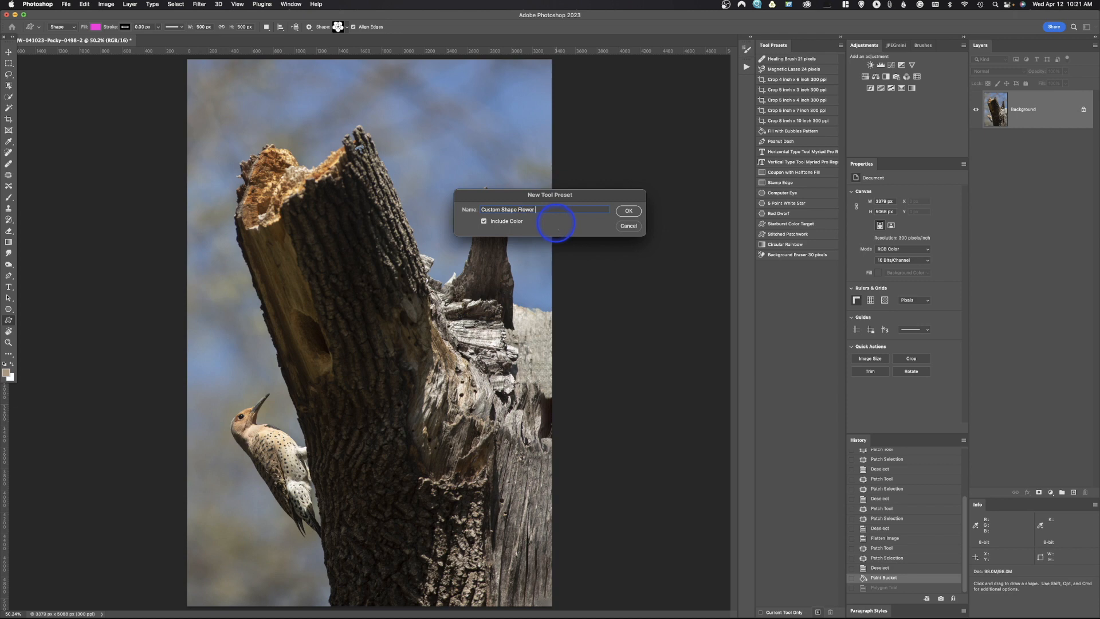
text(Pink)
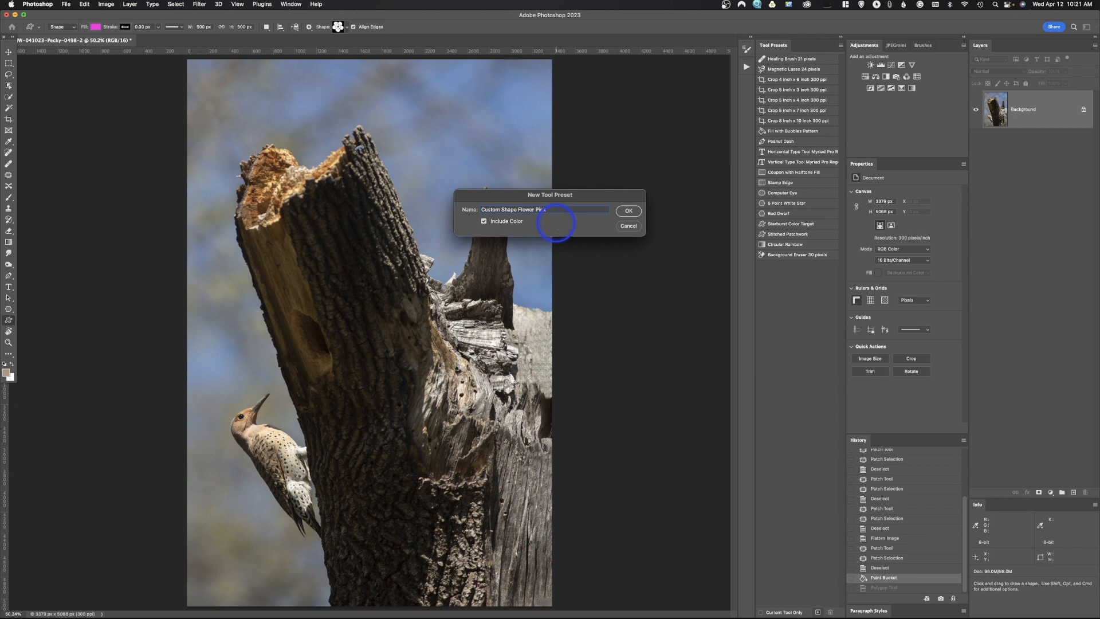
text(600p)
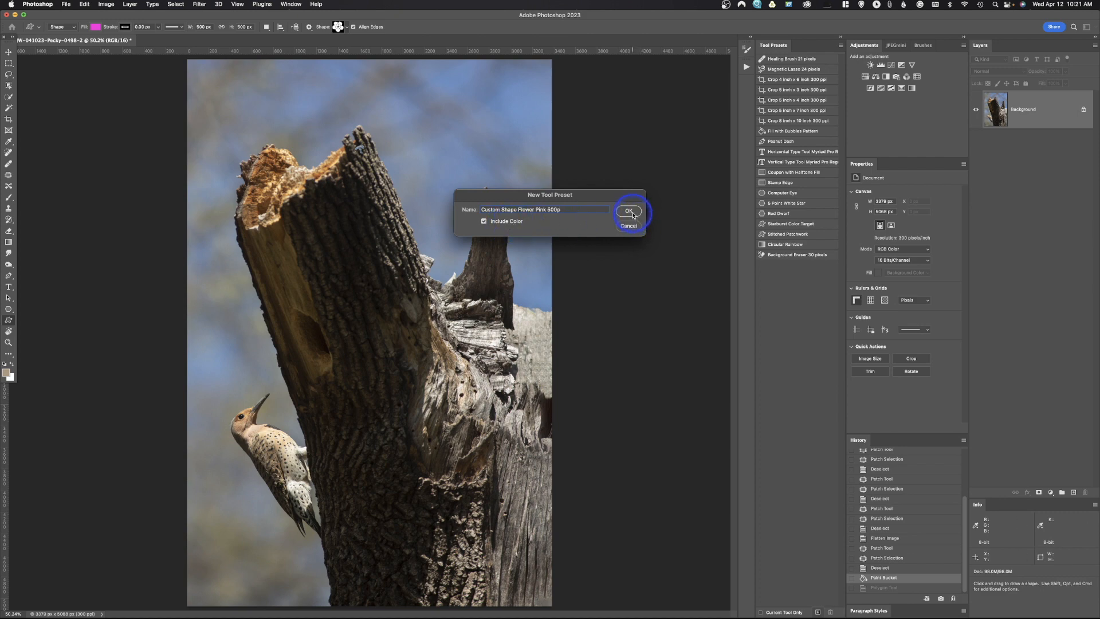
click(629, 211)
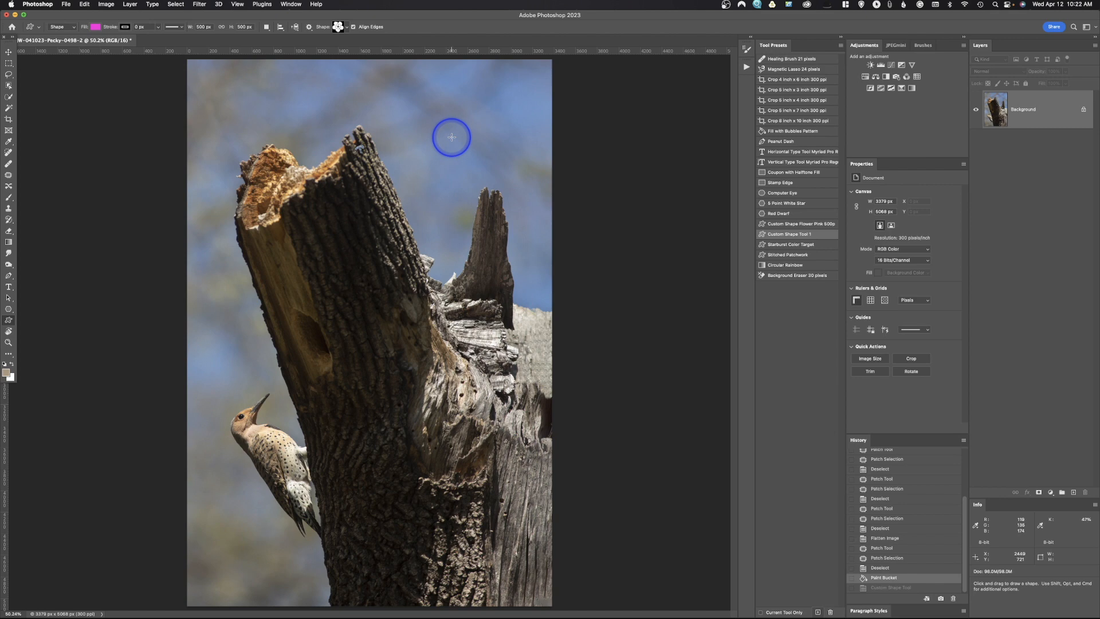
Create a 500 by 500 px flower from its centre point in the sky right of the stump.
click(451, 137)
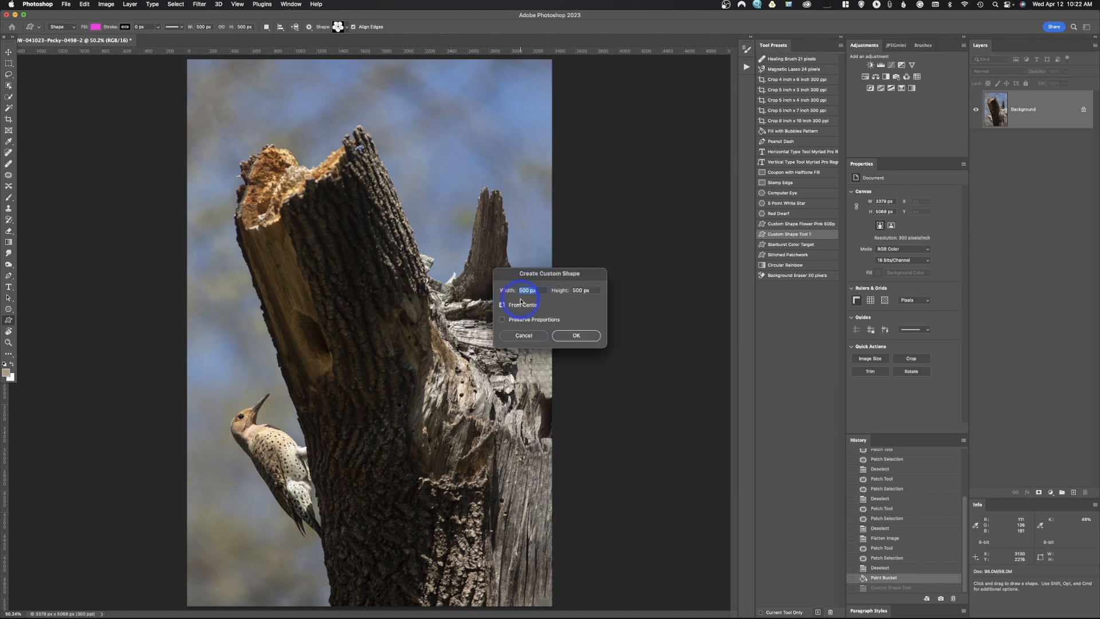
click(502, 304)
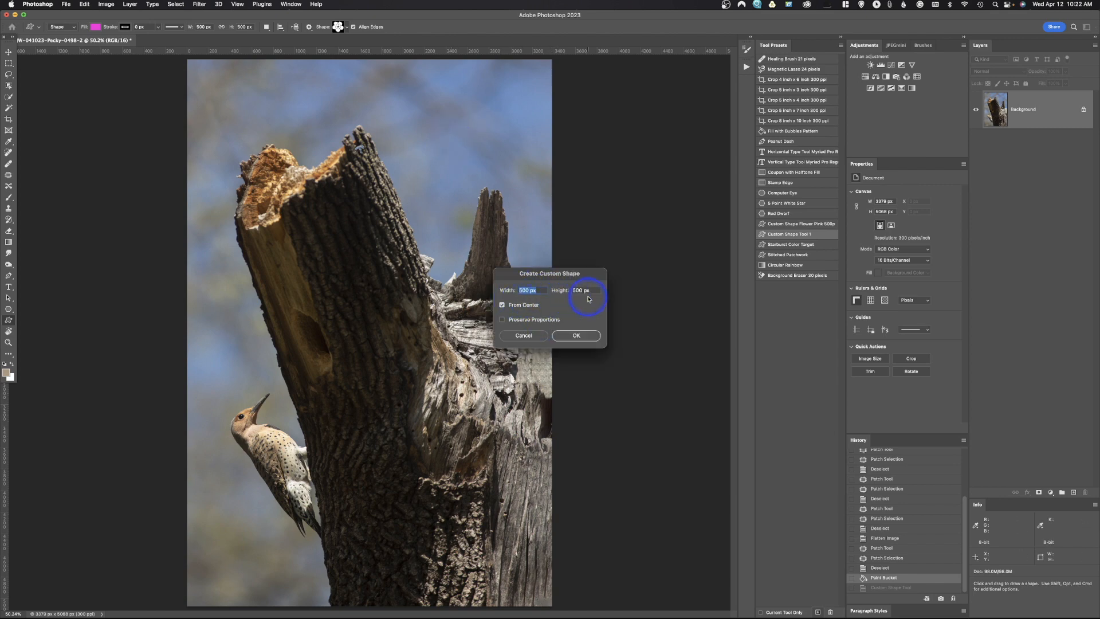
click(576, 335)
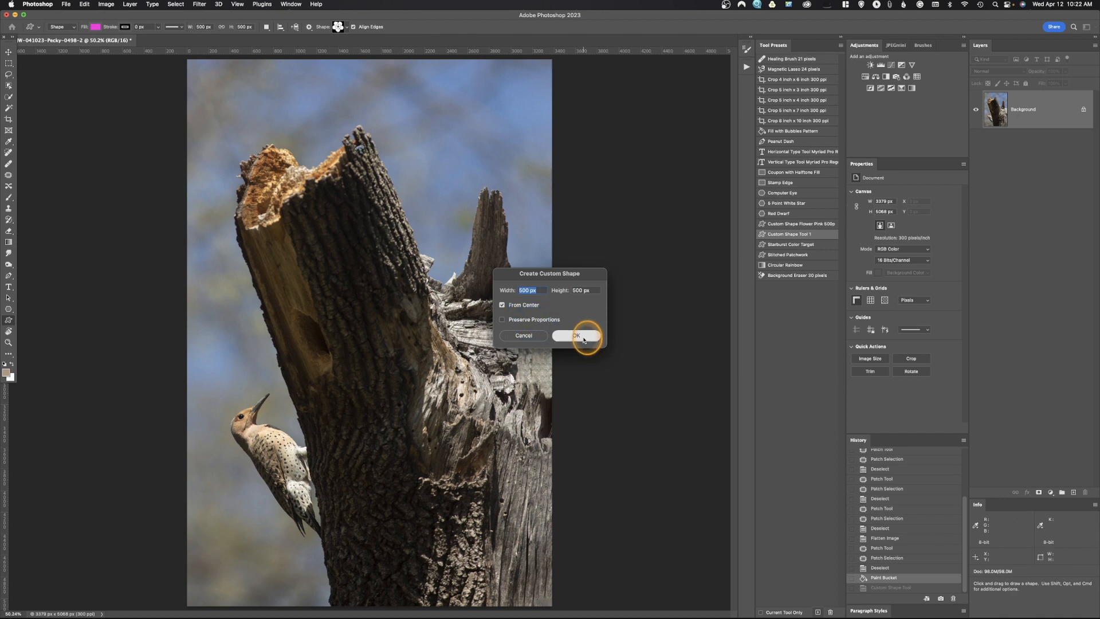
click(576, 335)
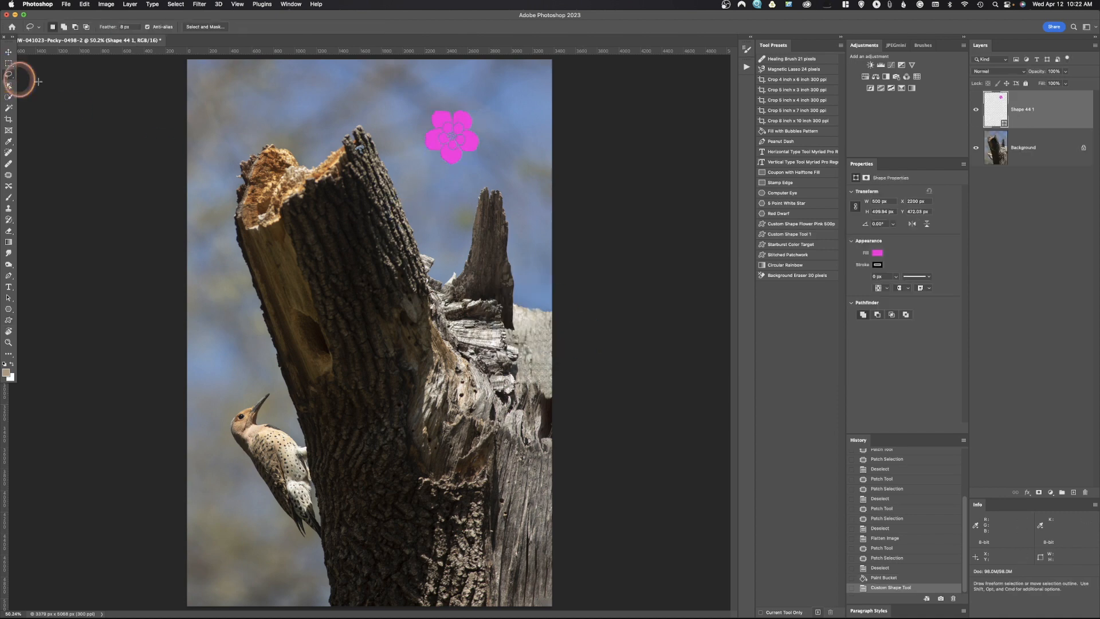
mouse_move(291, 134)
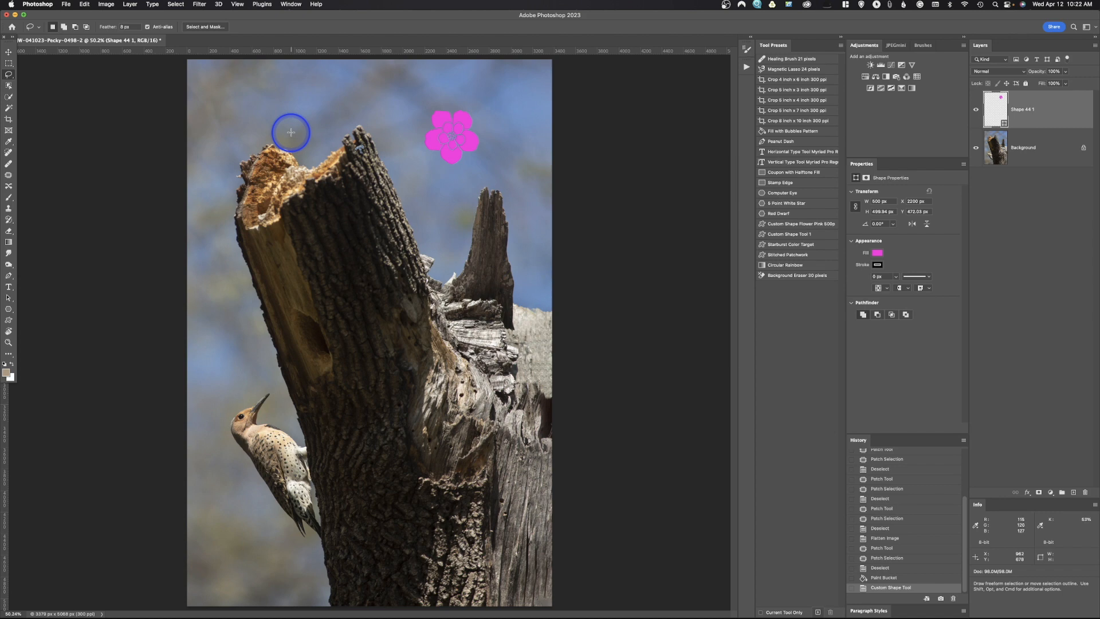
mouse_move(314, 125)
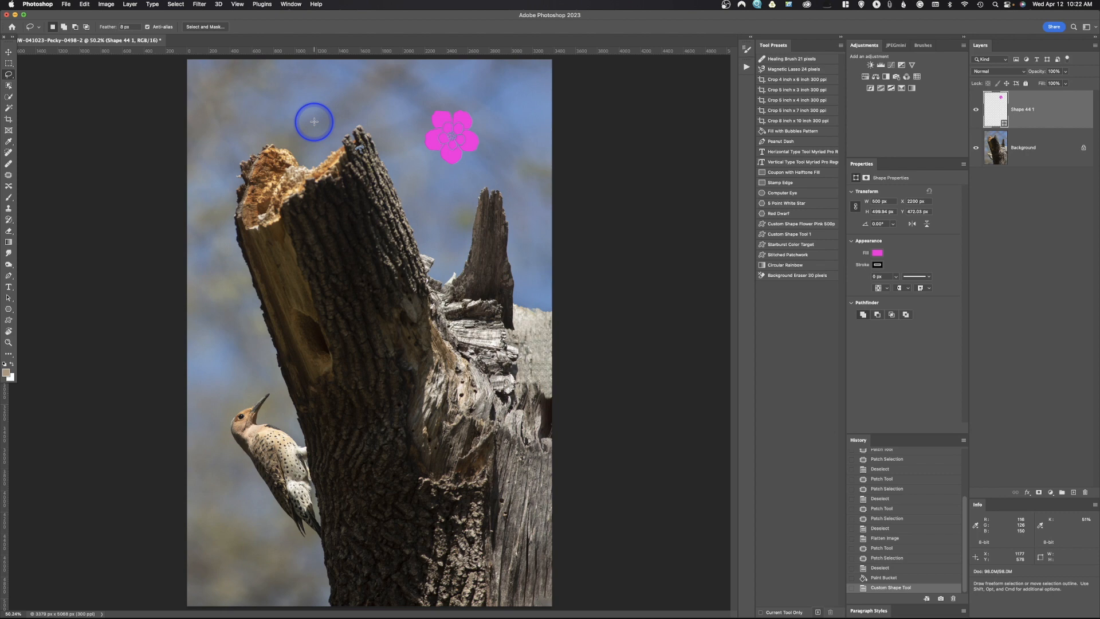
mouse_move(345, 108)
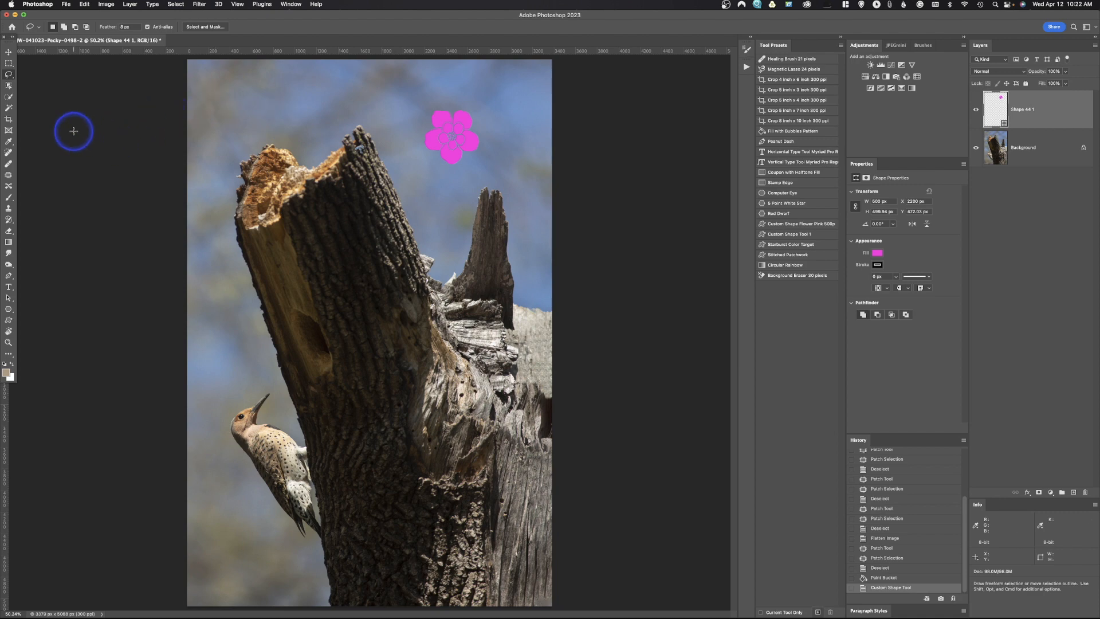
mouse_move(376, 314)
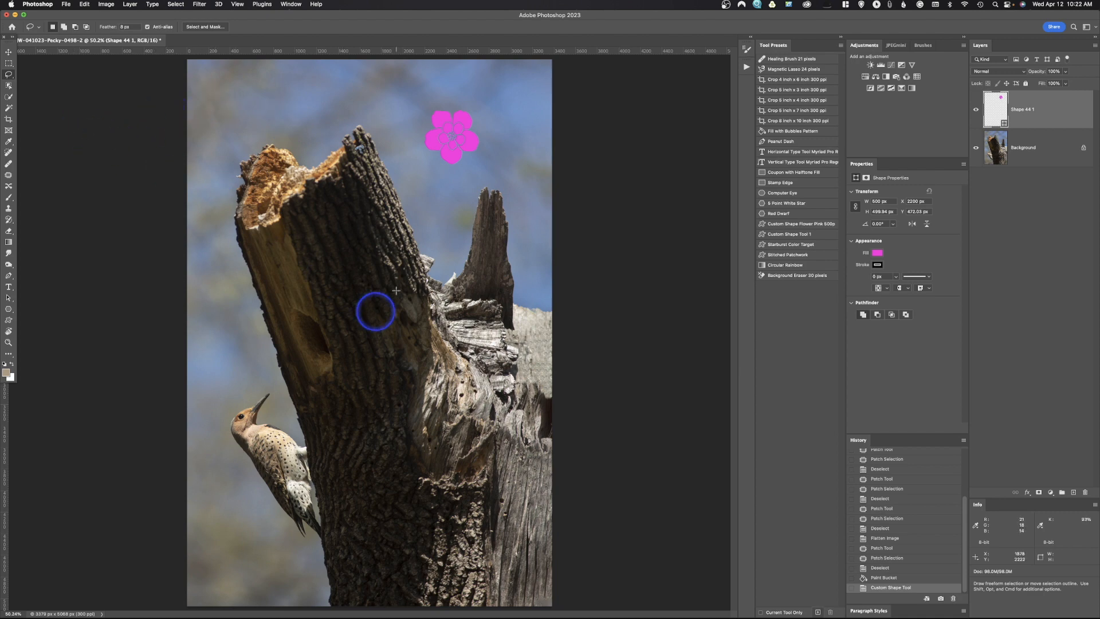
mouse_move(376, 214)
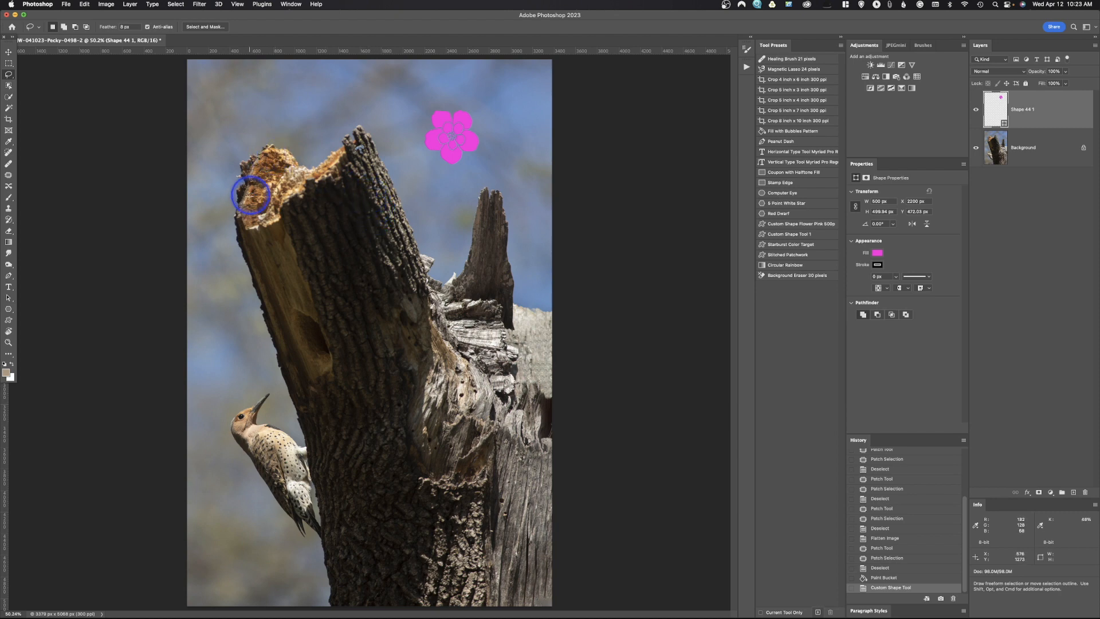
Switch to the Crop tool with a Ratio aspect of 333 by 500.
click(8, 119)
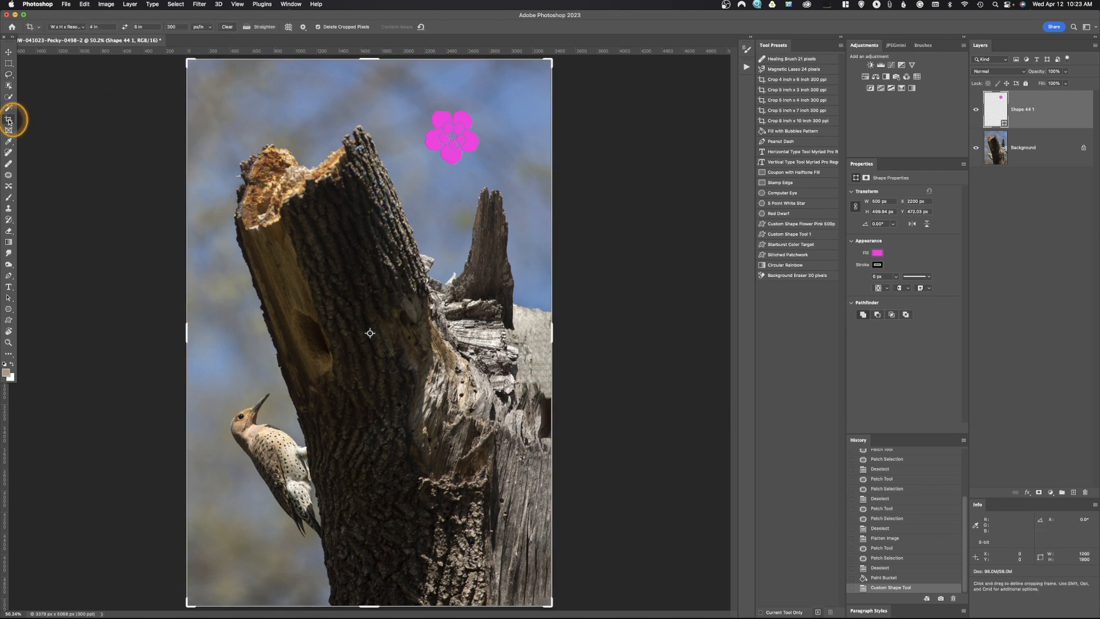
mouse_move(86, 28)
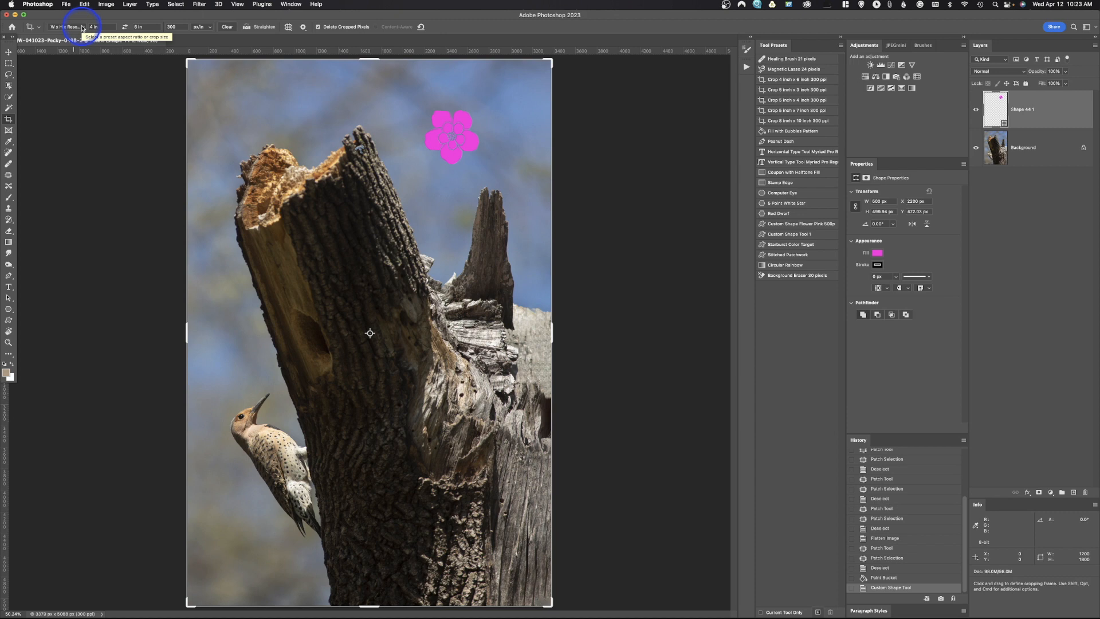
click(75, 27)
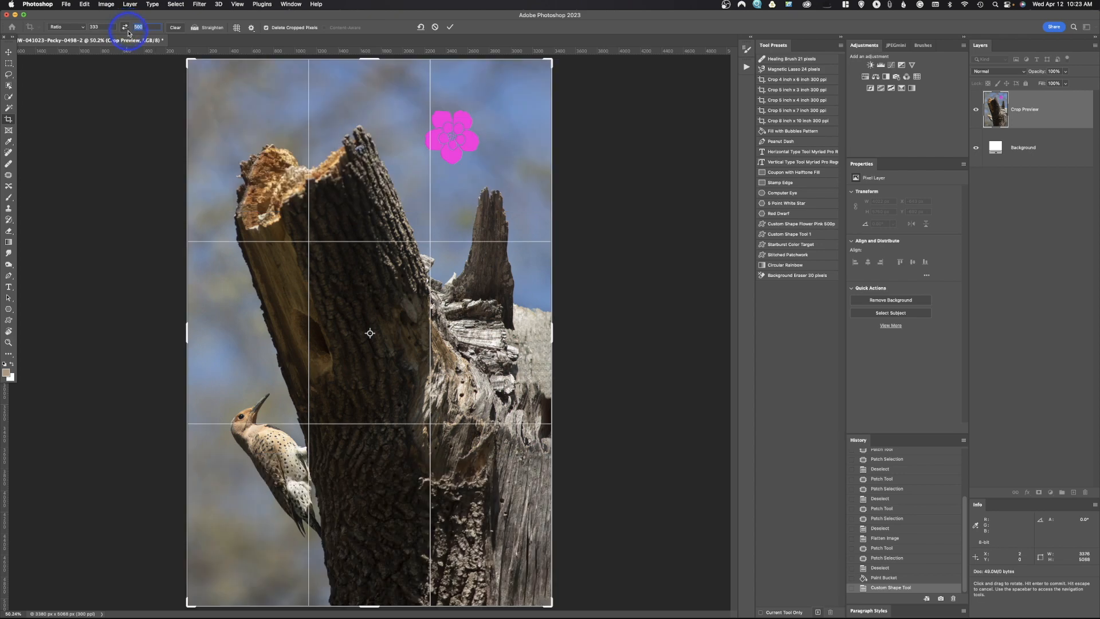
click(94, 28)
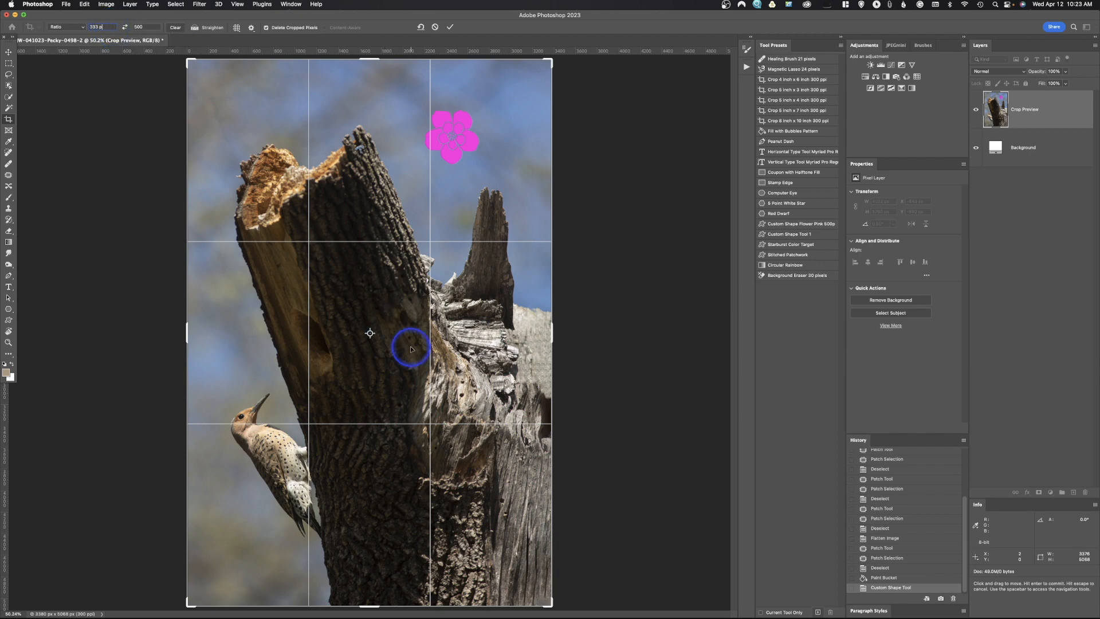
mouse_move(195, 79)
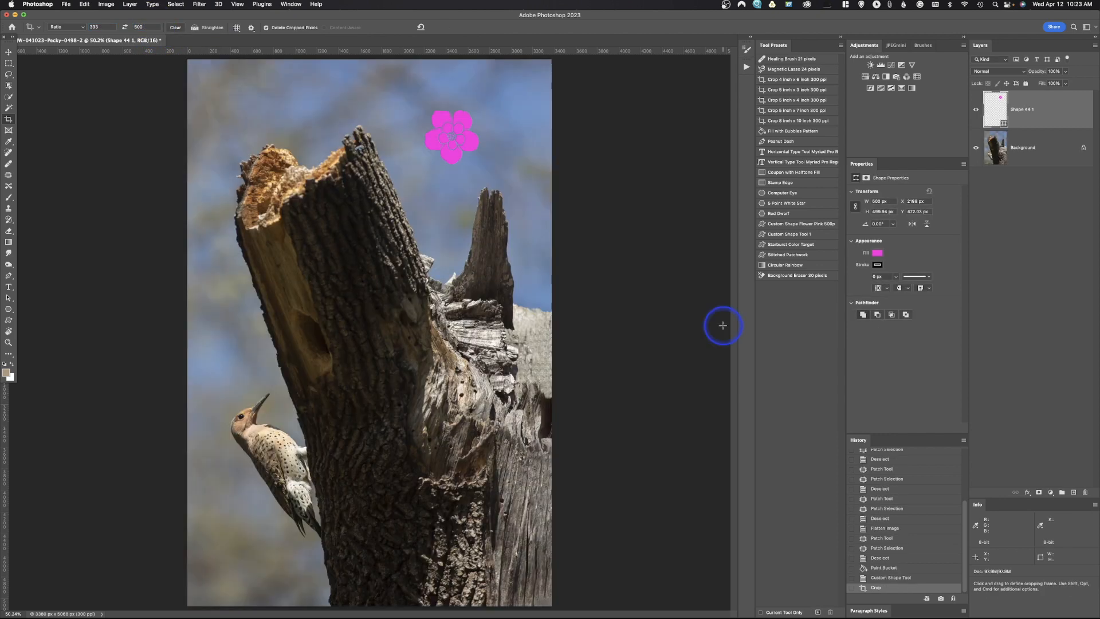
mouse_move(477, 278)
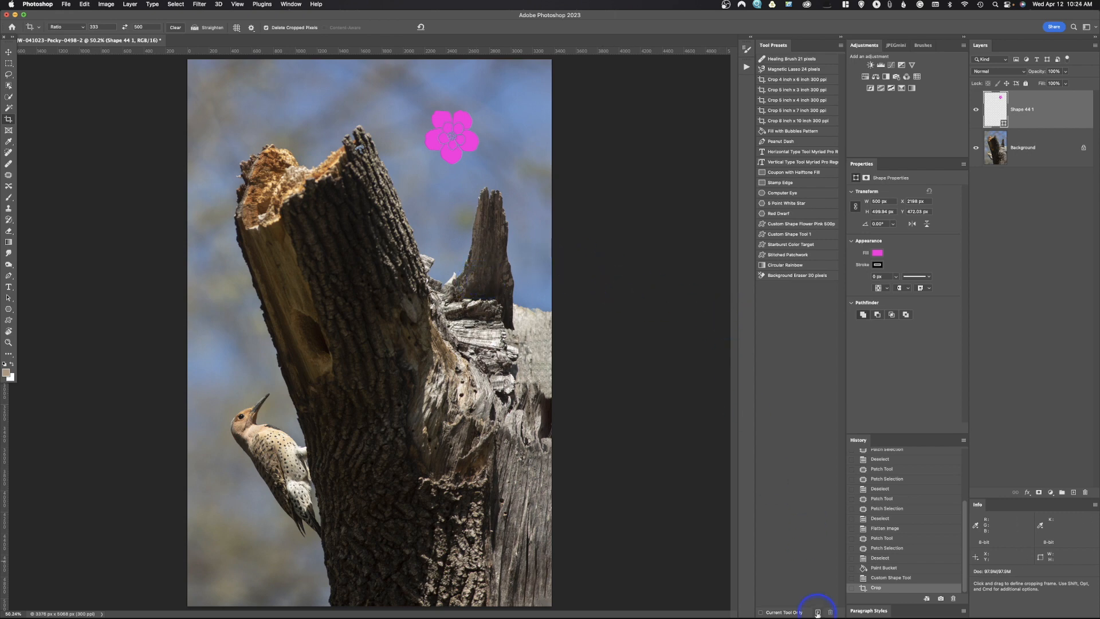
Save the crop settings as a 'Crop Tool 333 x 500' tool preset with the suggested name.
click(817, 612)
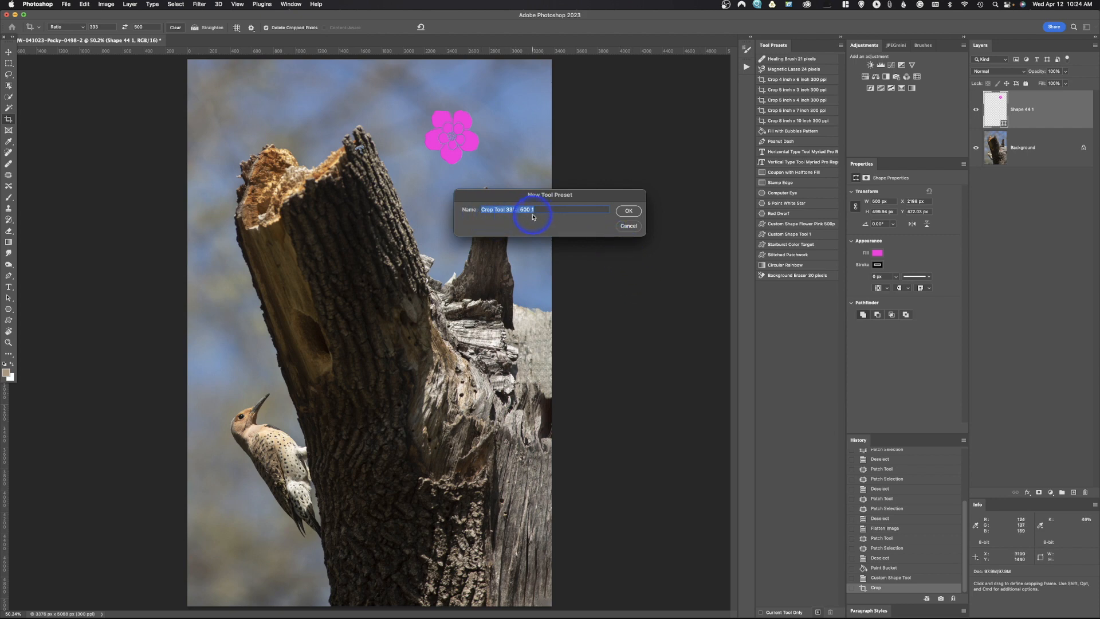
click(628, 211)
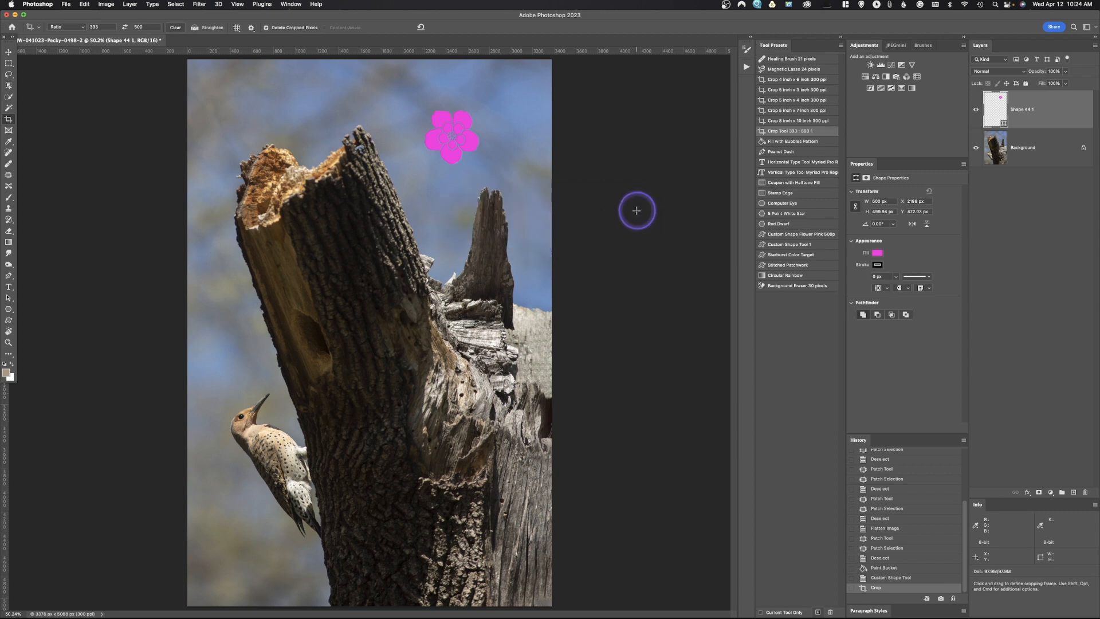
mouse_move(168, 256)
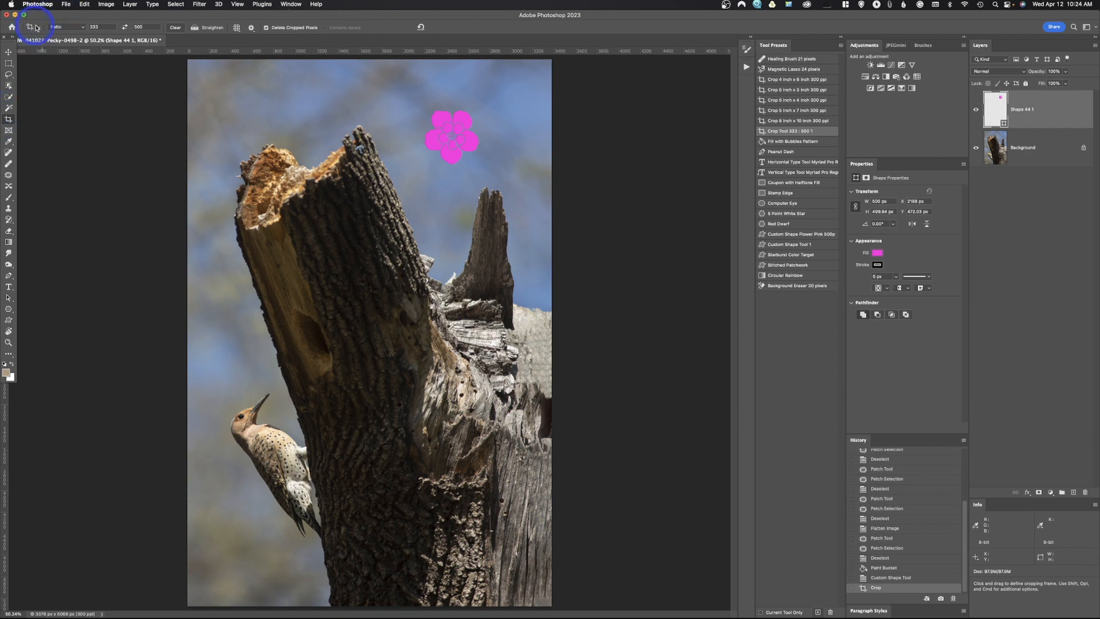
click(39, 27)
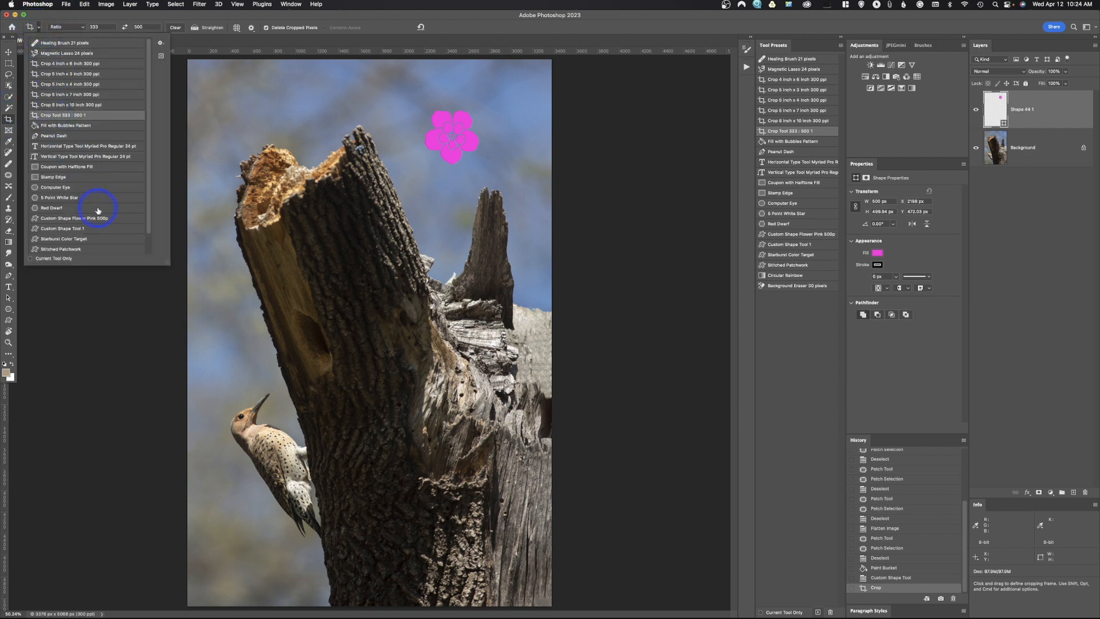
mouse_move(89, 219)
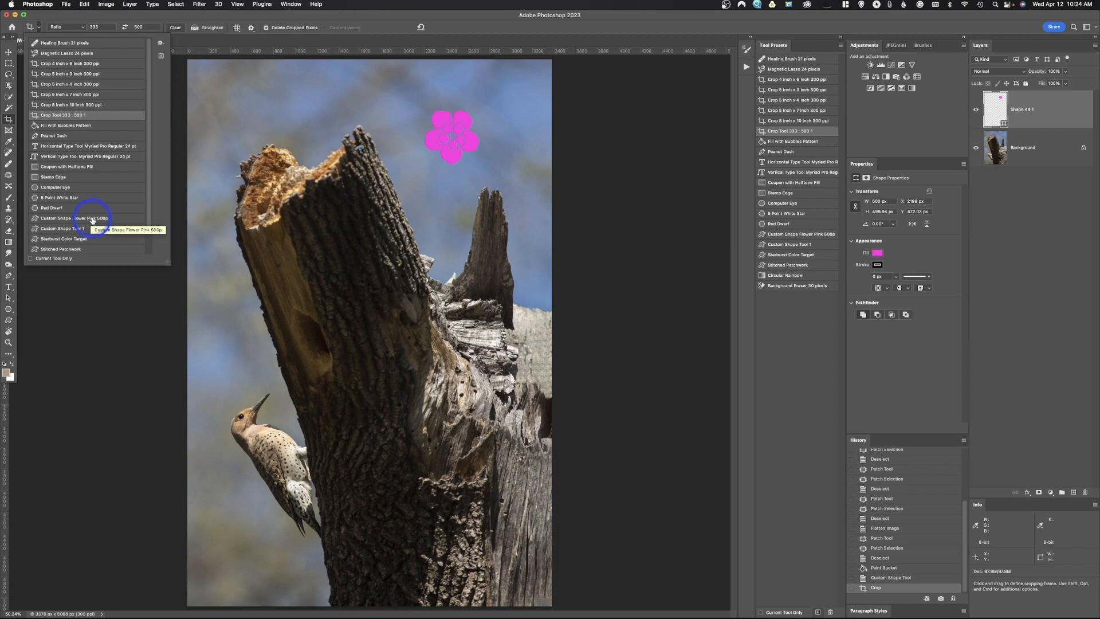
mouse_move(641, 521)
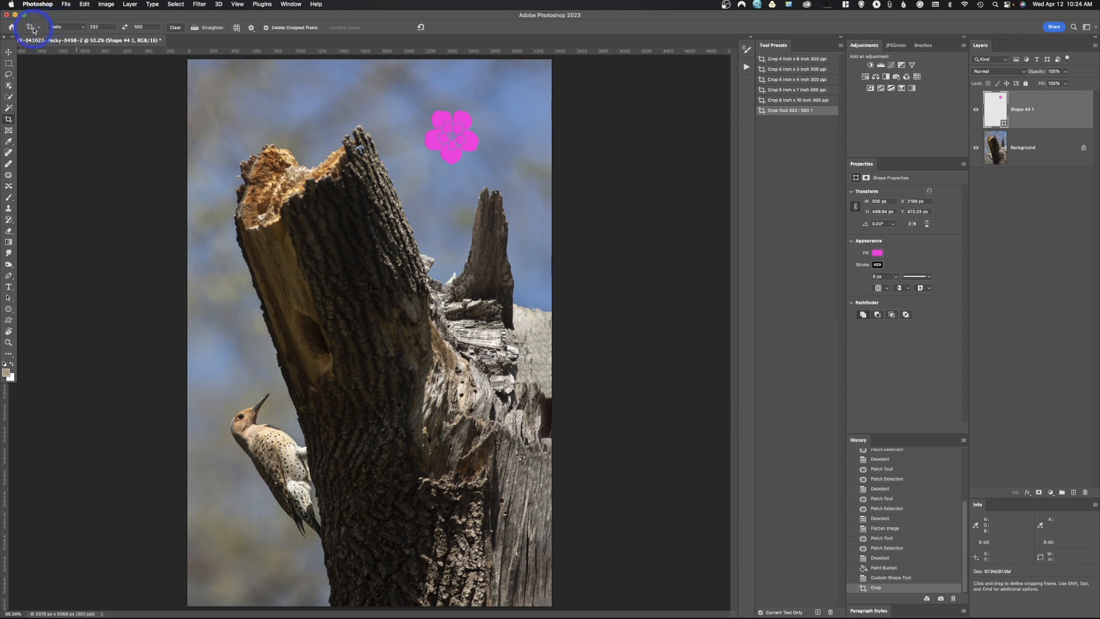
mouse_move(704, 78)
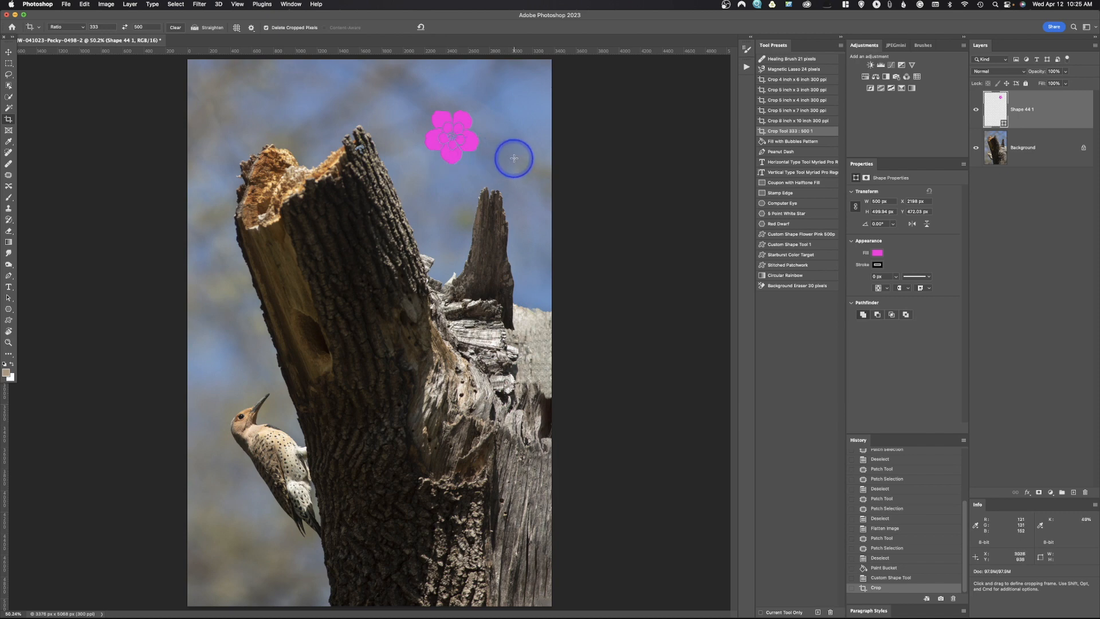
mouse_move(470, 156)
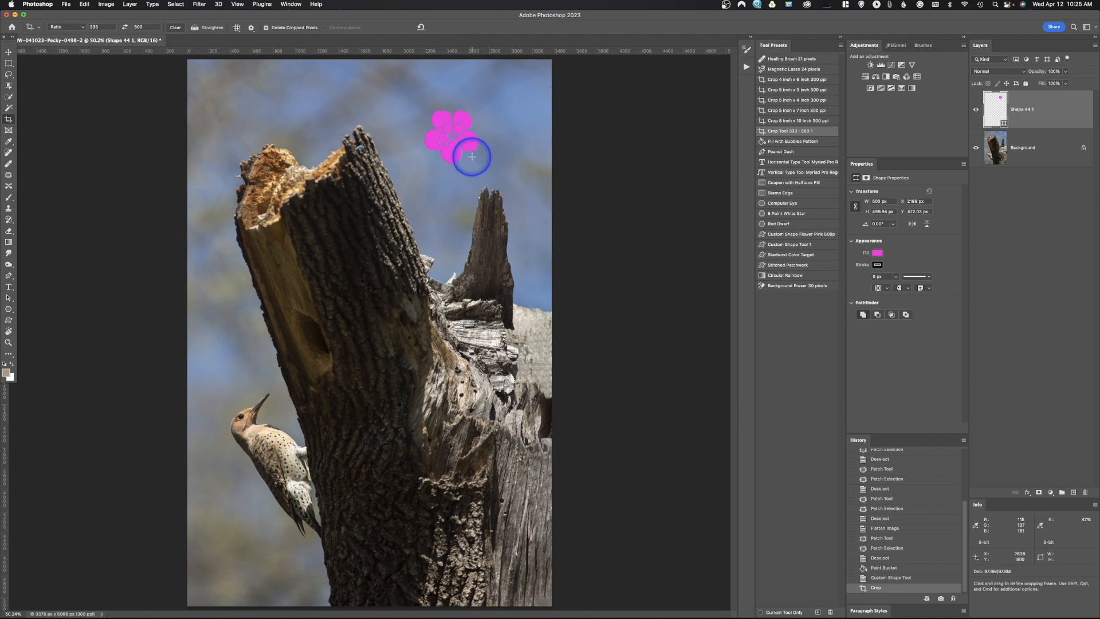
mouse_move(469, 145)
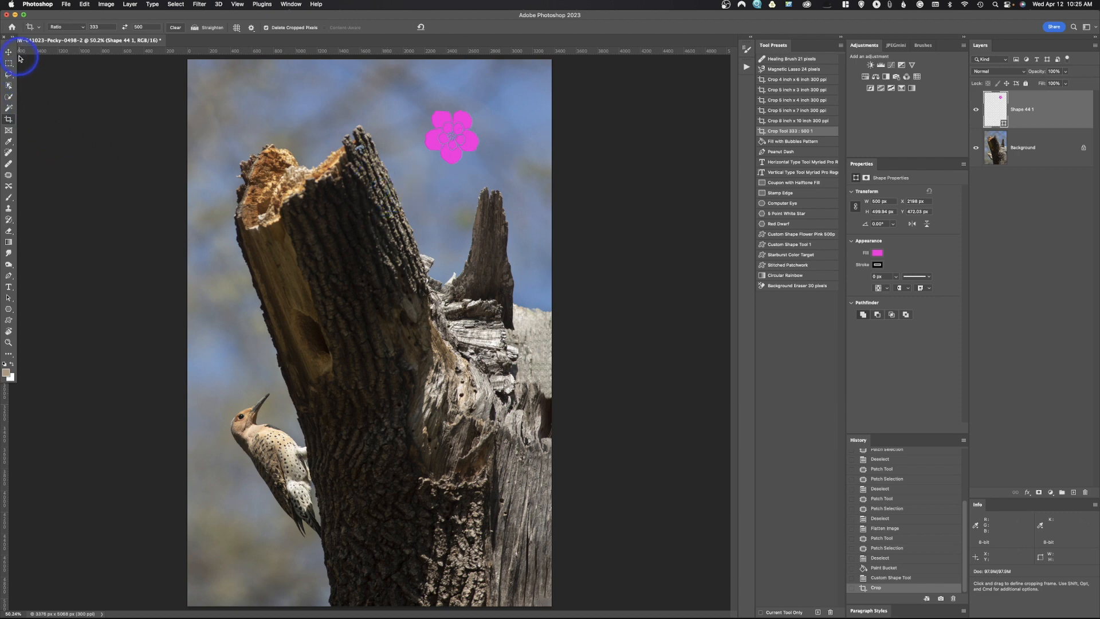
mouse_move(21, 269)
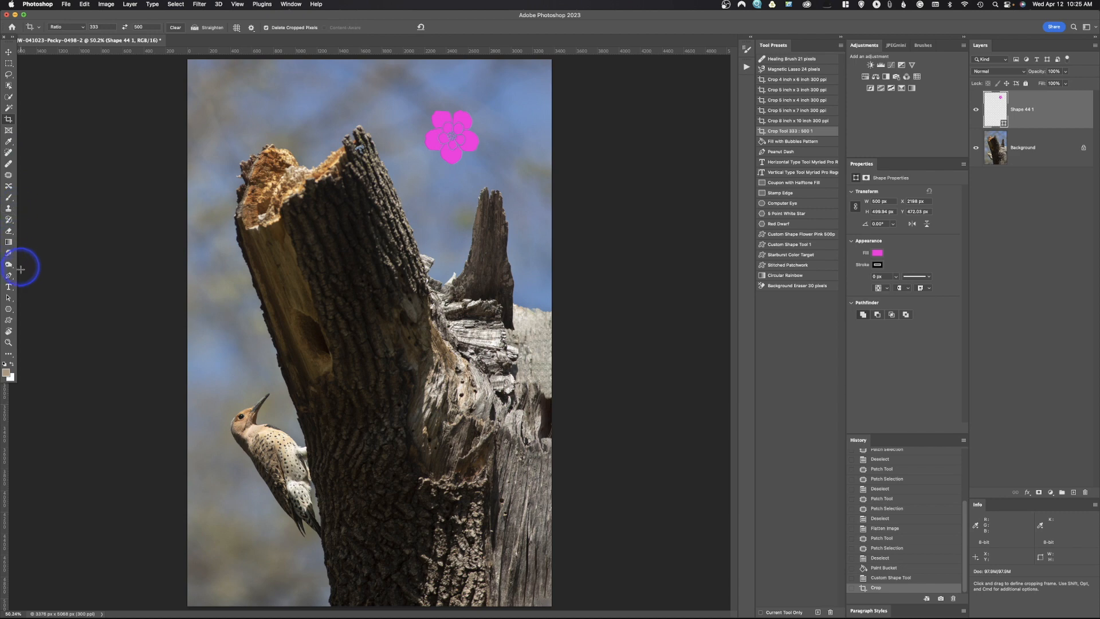
mouse_move(790, 321)
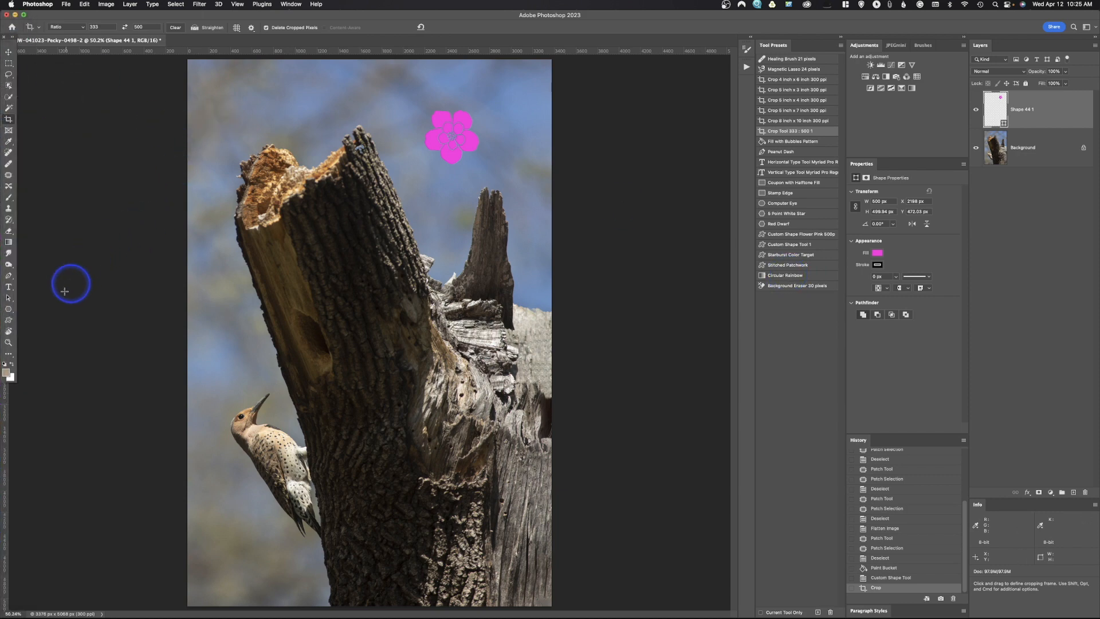
mouse_move(7, 243)
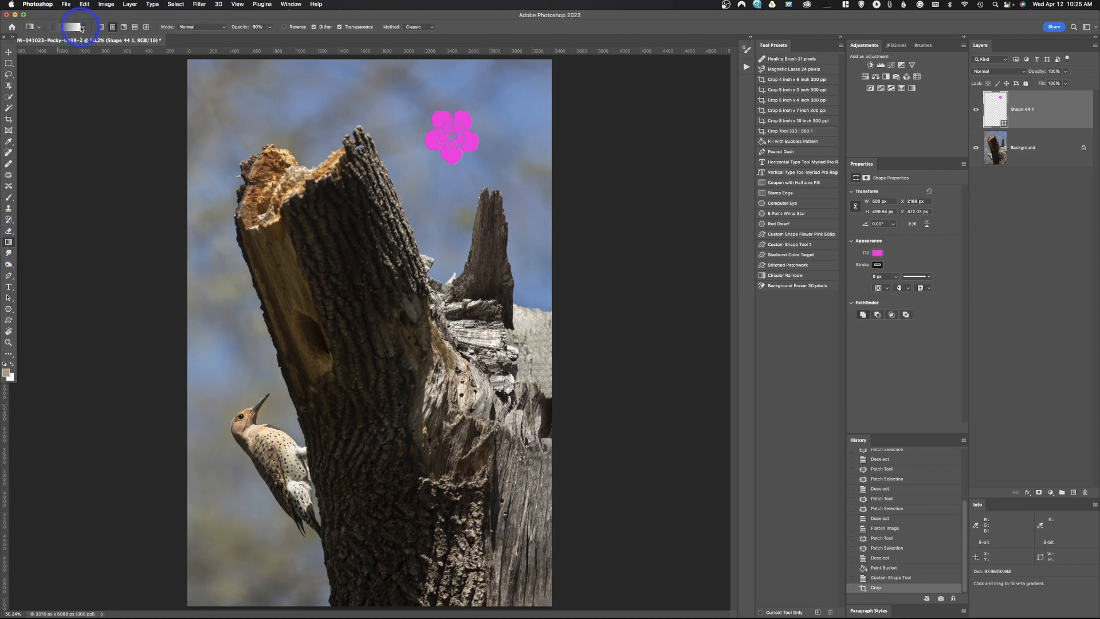
Choose a black-to-white gradient in the options bar for the new gradient preset.
click(85, 28)
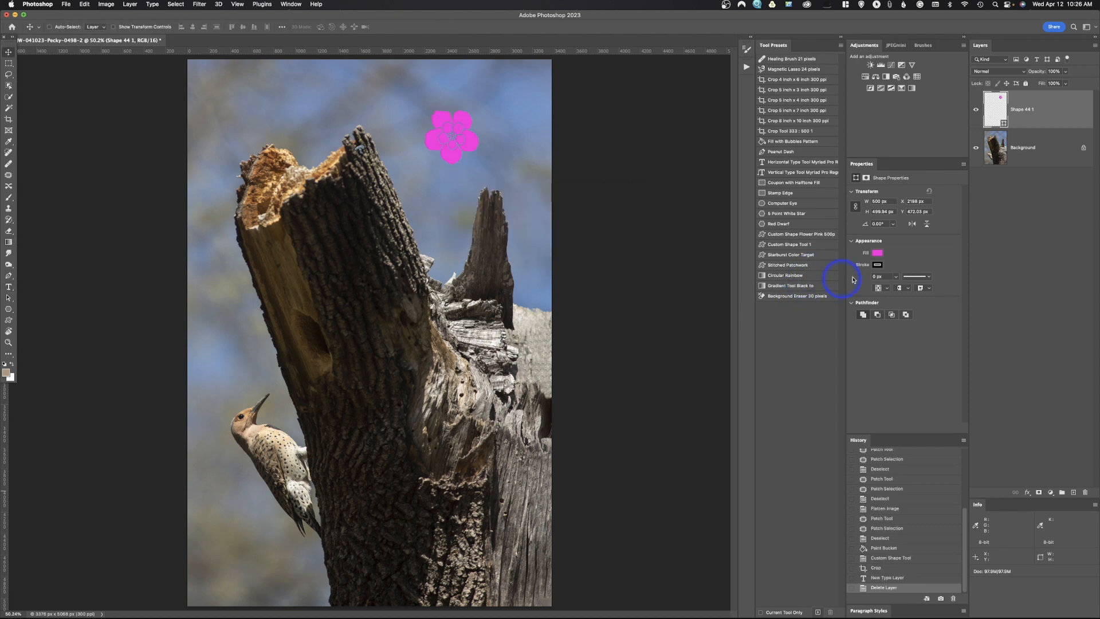
mouse_move(809, 291)
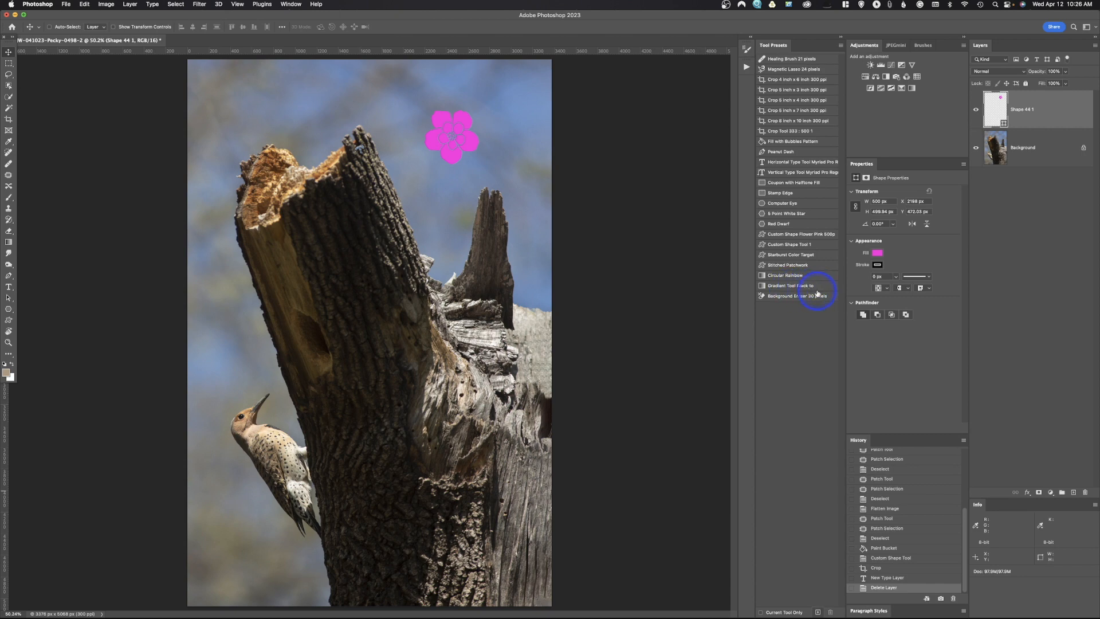
Darken with a Curves layer, then draw the saved radial gradient on its mask from the trunk outward.
click(894, 64)
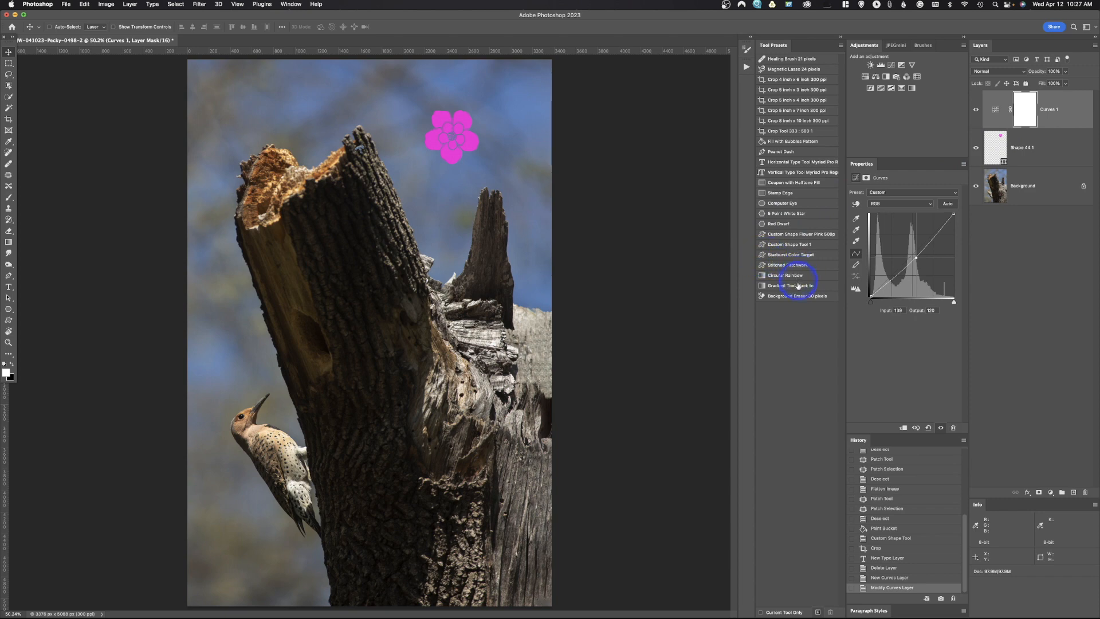
click(791, 285)
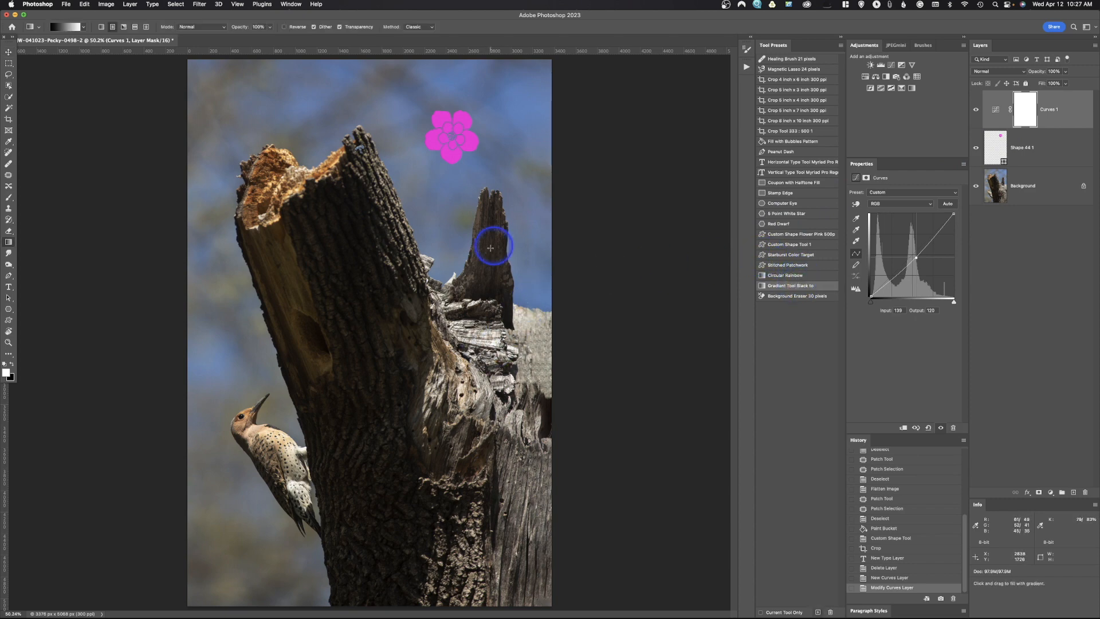
drag(389, 335, 536, 68)
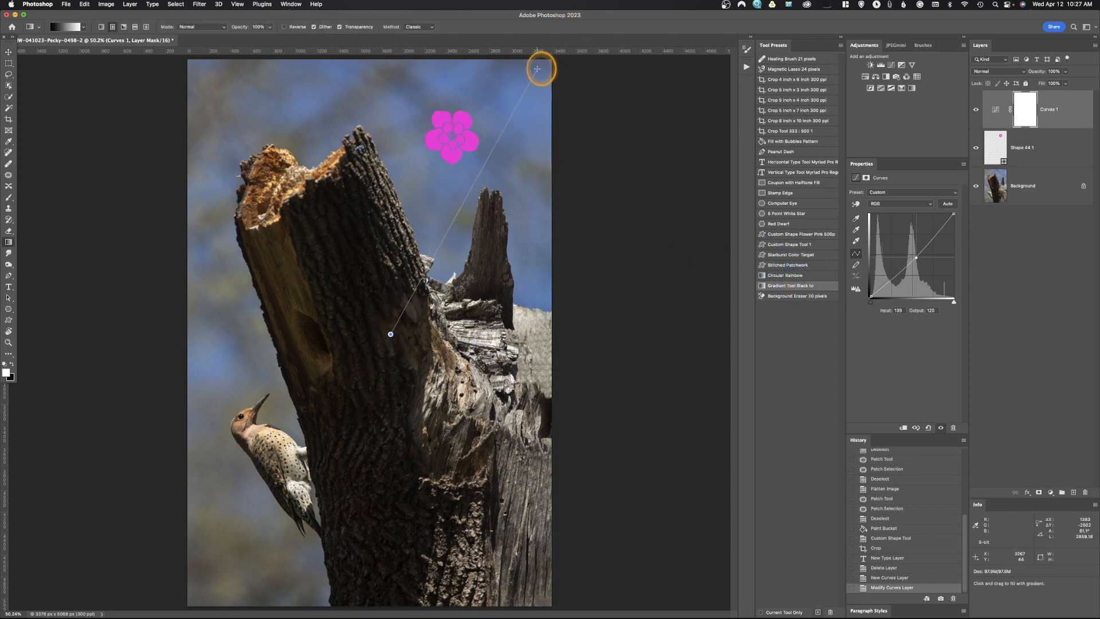
drag(389, 333, 550, 61)
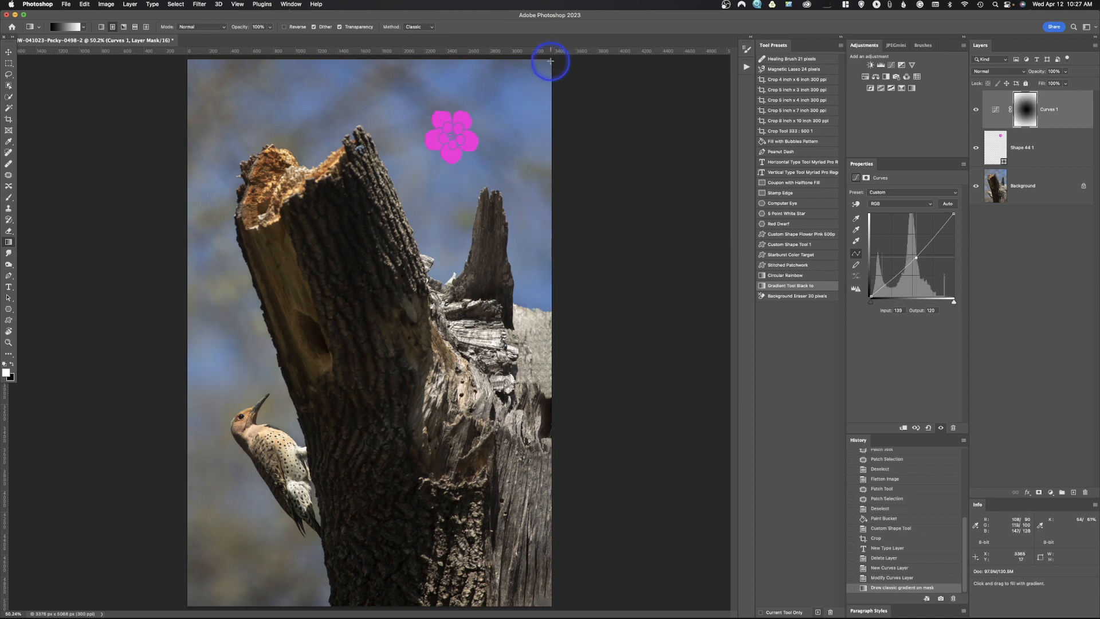
mouse_move(1022, 109)
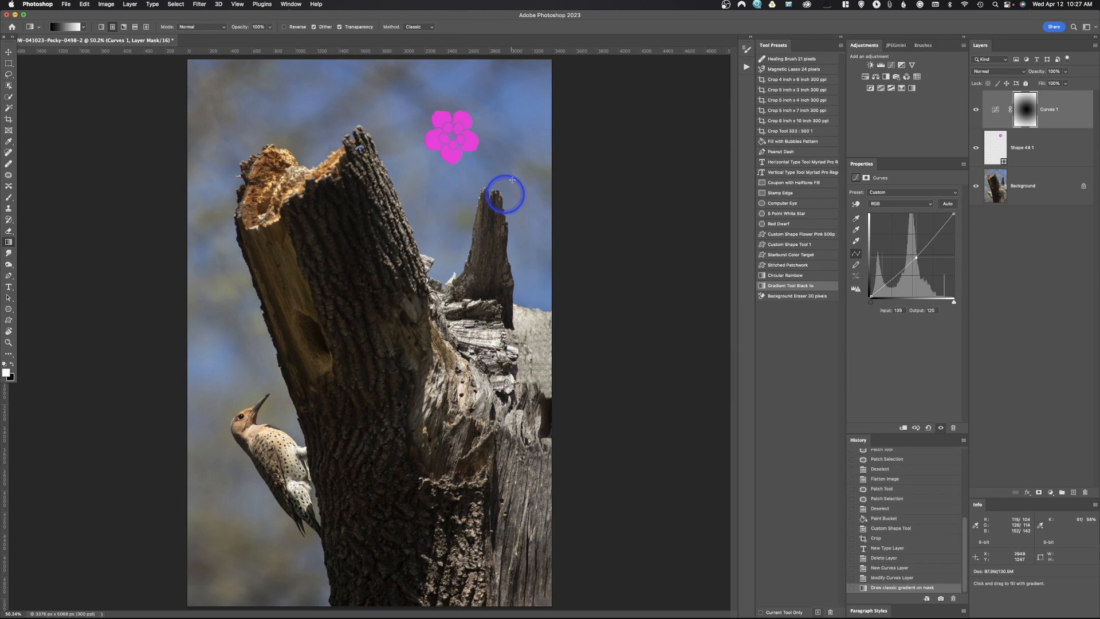
mouse_move(484, 278)
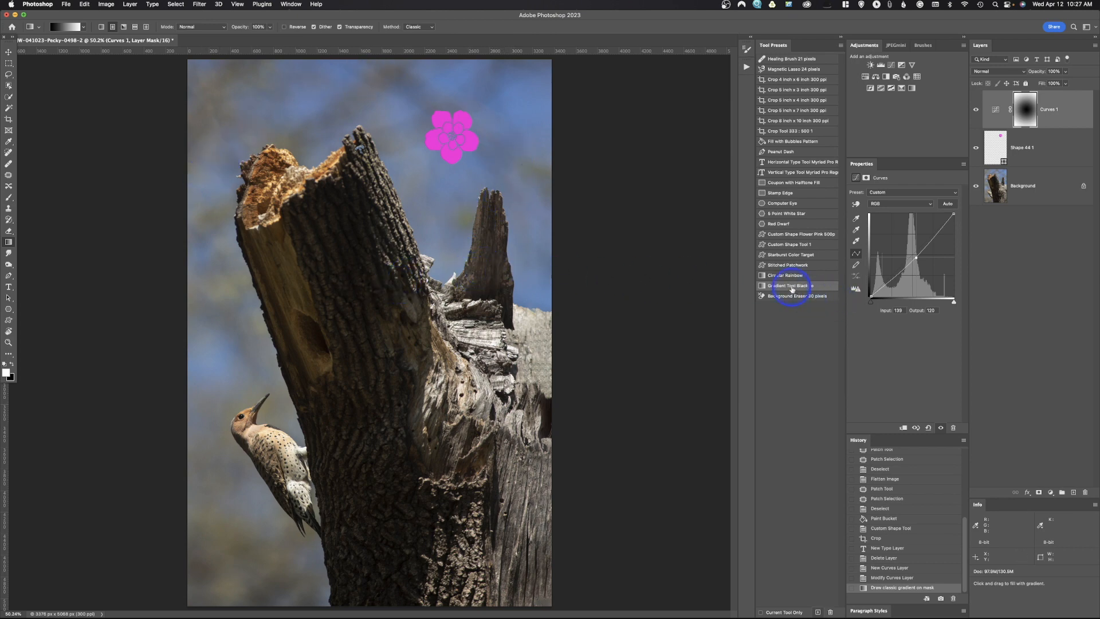
mouse_move(663, 298)
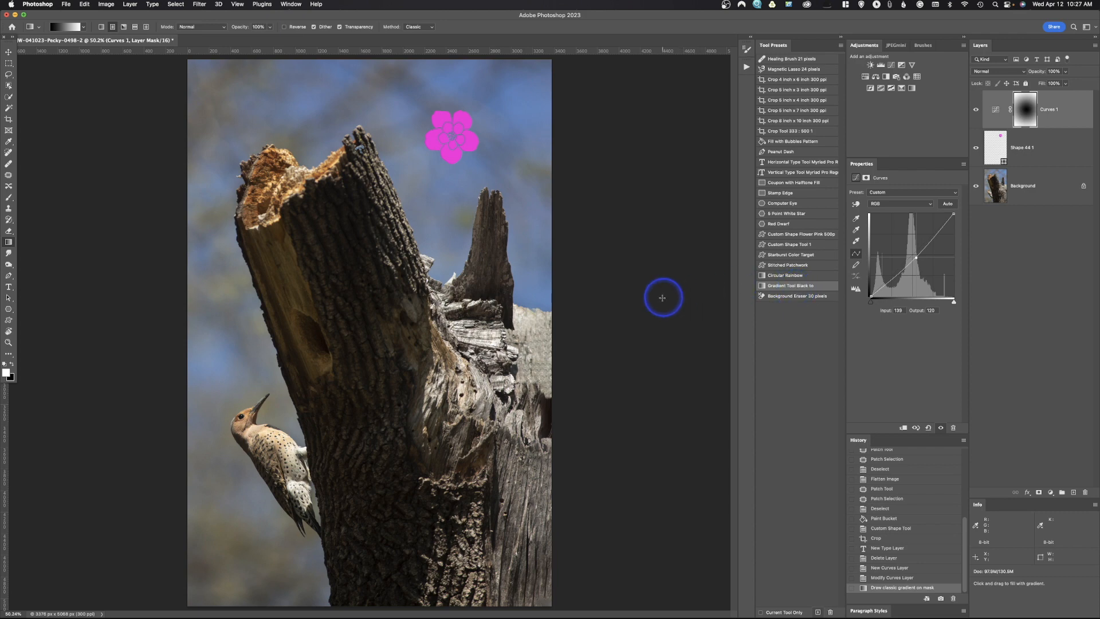
mouse_move(661, 300)
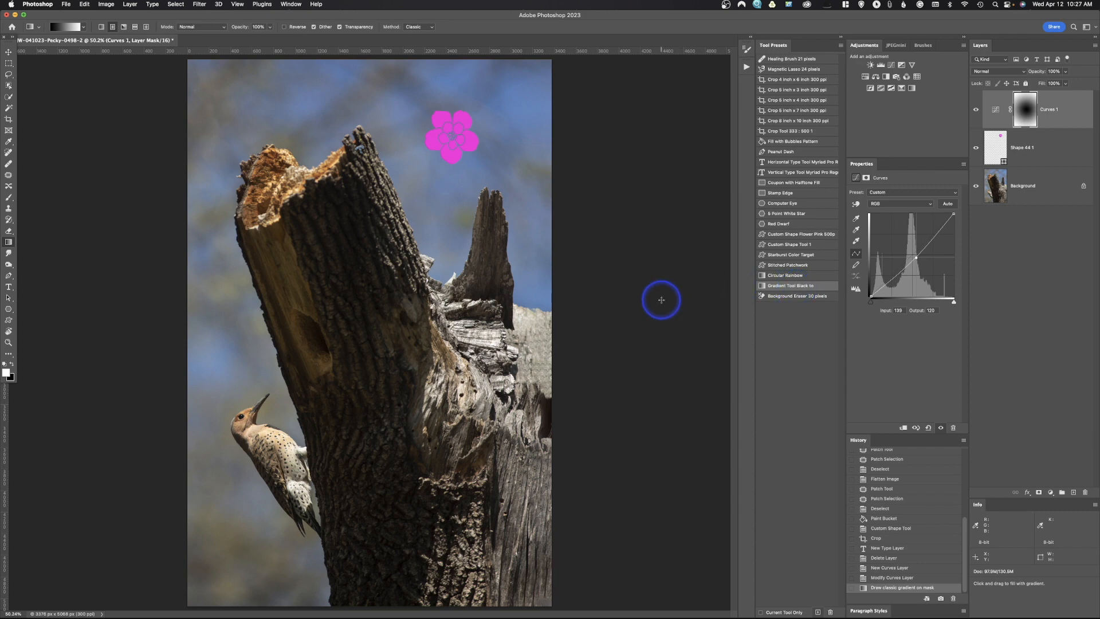